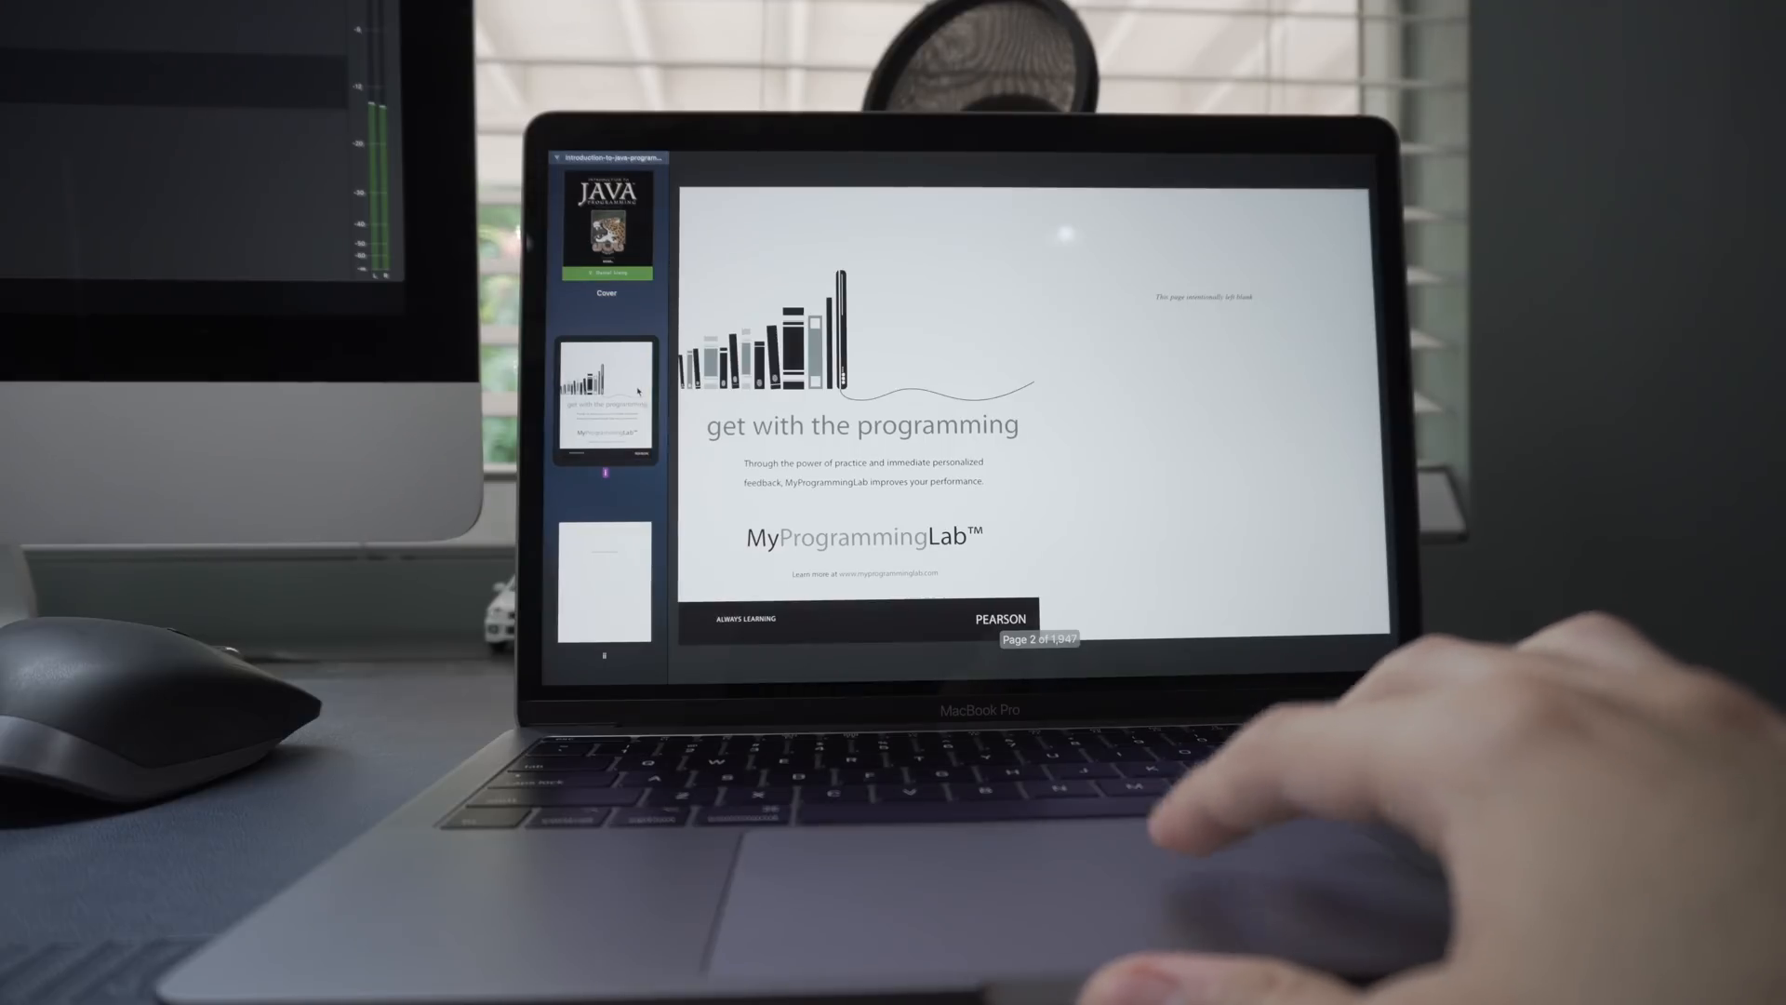
# - Launch PDFelement Express and bring up the comment and markup tools on the Java textbook
pyautogui.scroll(-3)
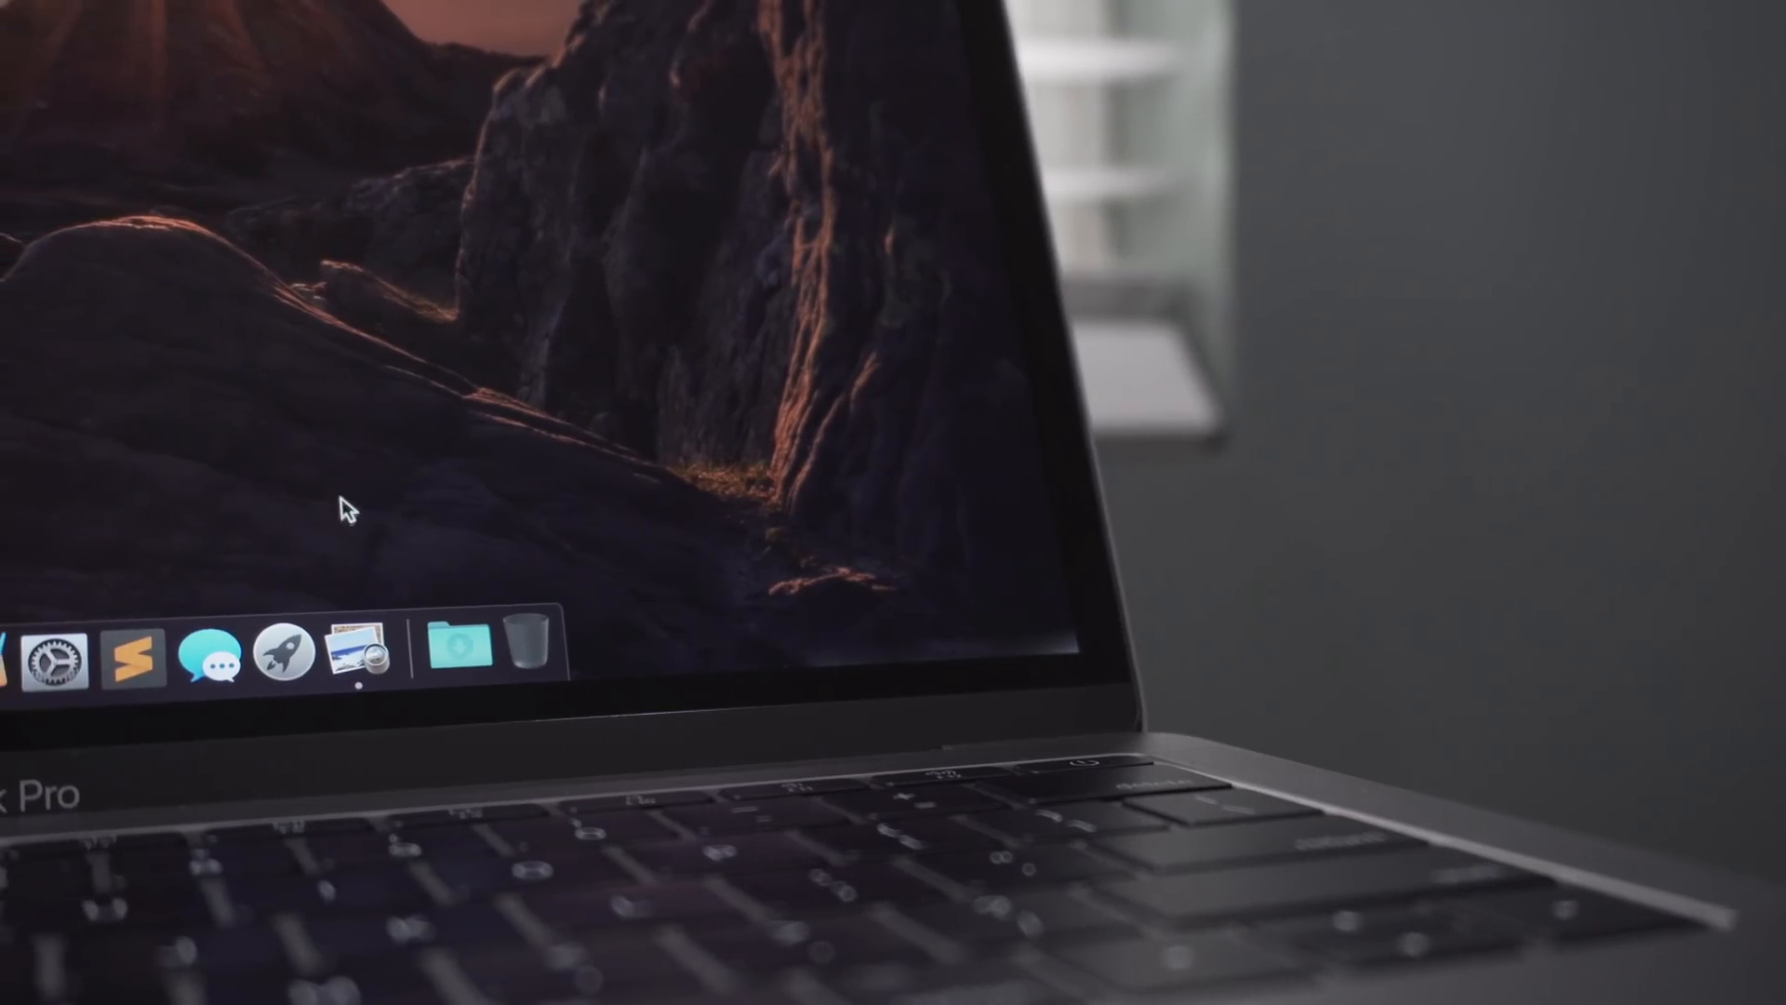
pyautogui.moveTo(454, 655)
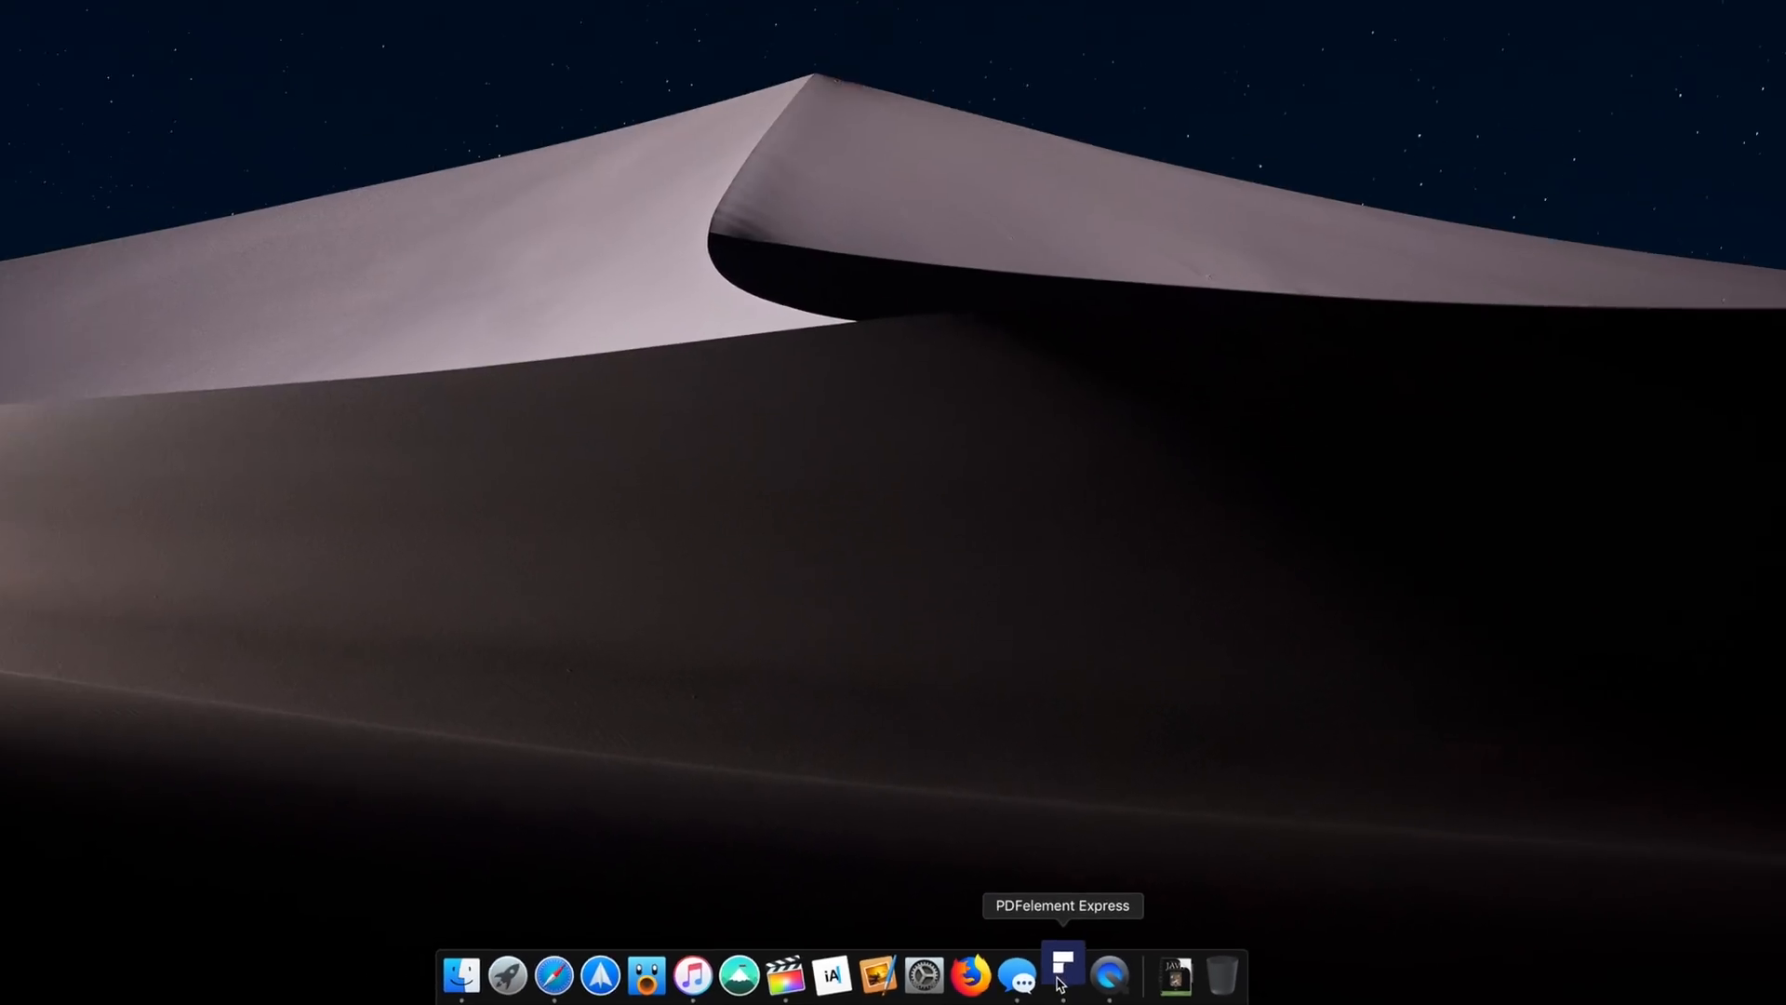
pyautogui.click(1062, 975)
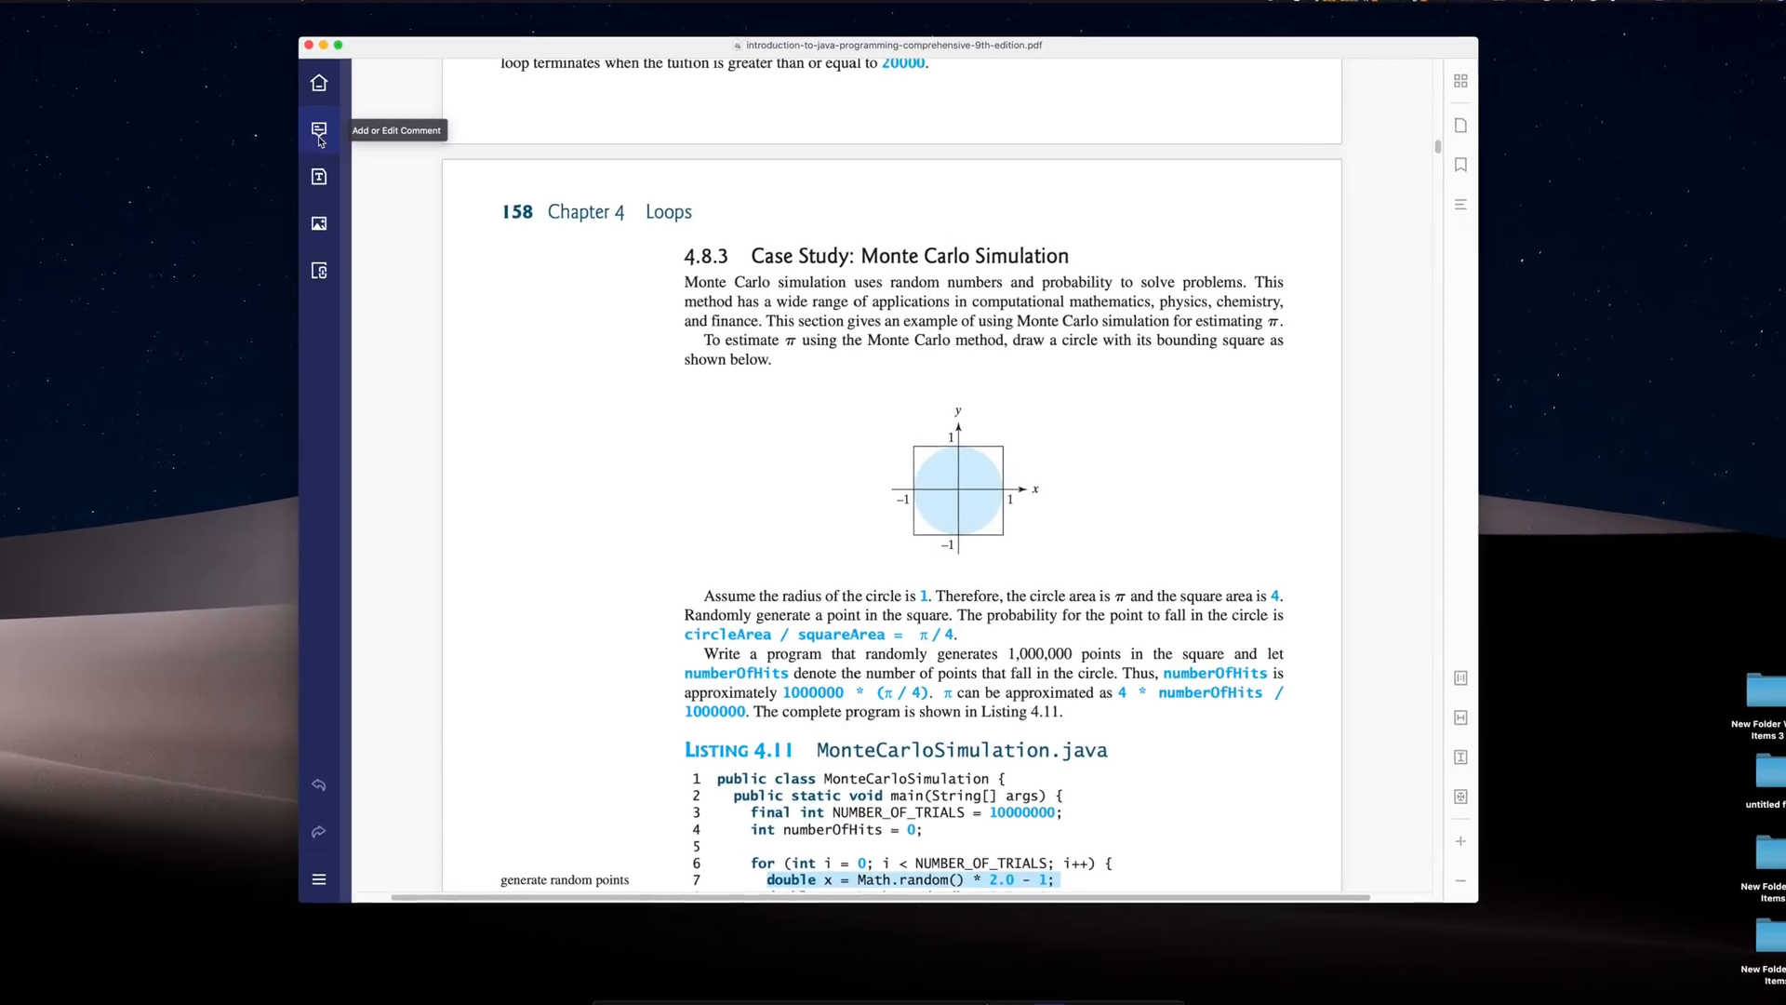
pyautogui.click(319, 128)
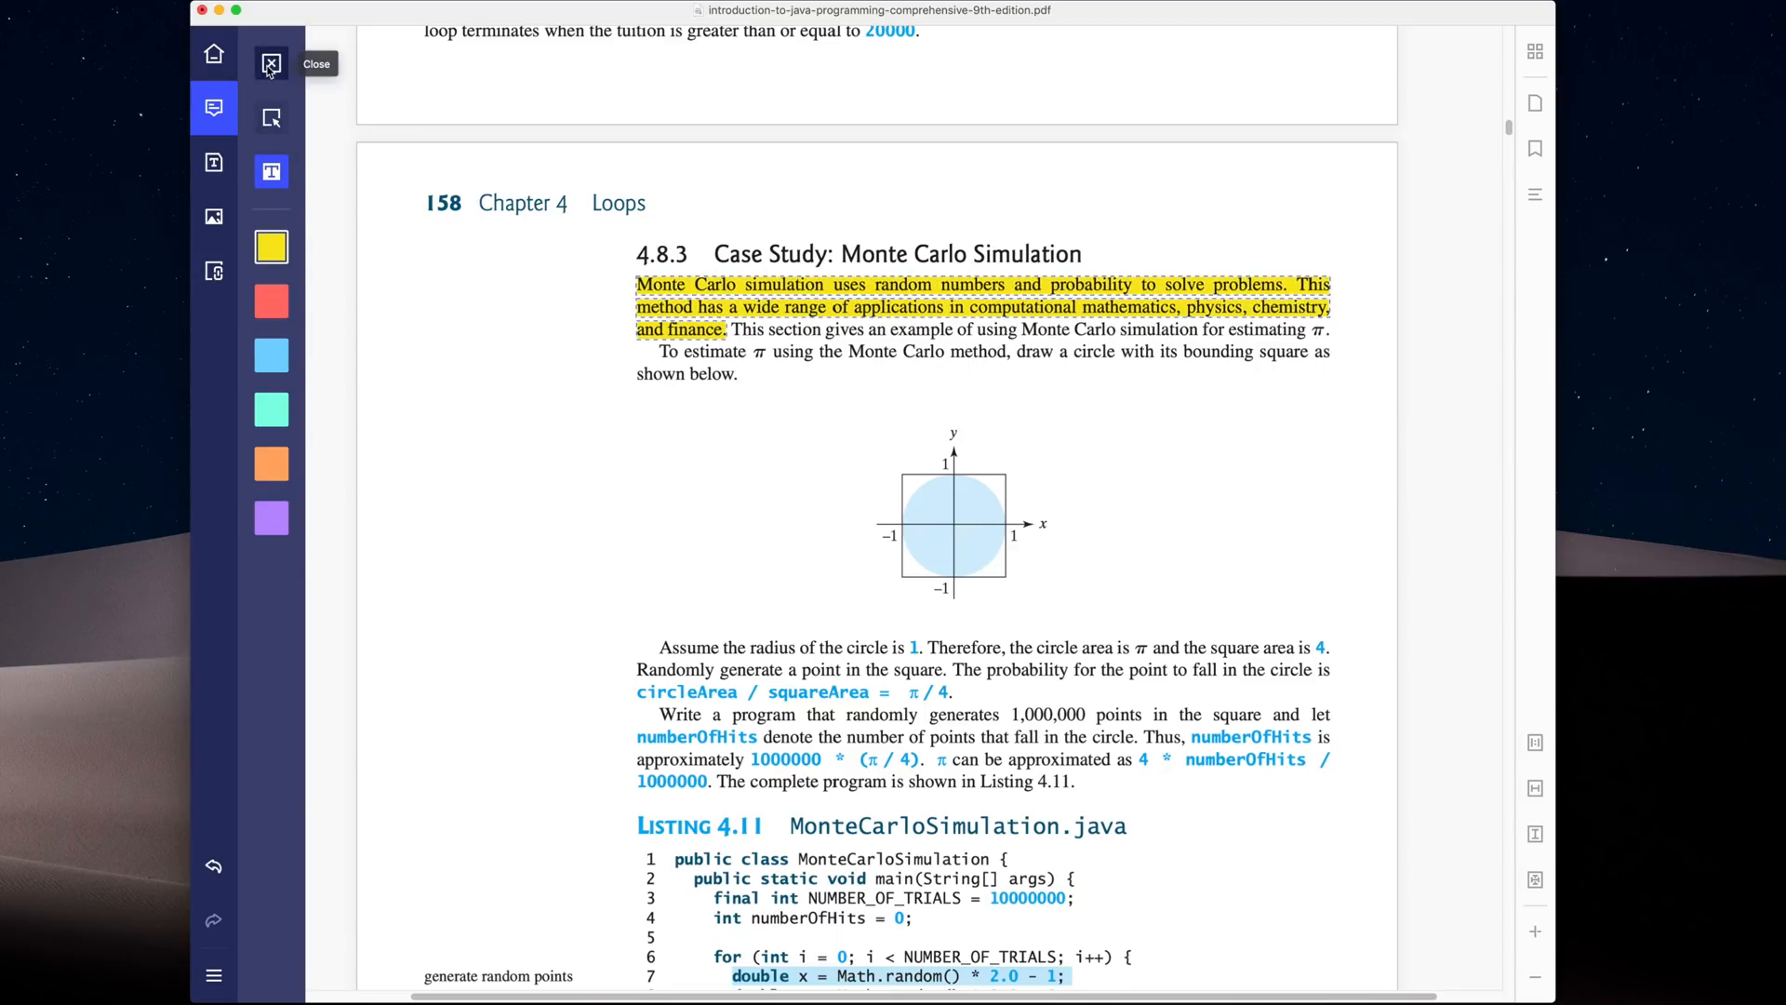
# - Attach a sticky note reading 'Important Concept' beside the highlighted Monte Carlo paragraph
pyautogui.click(272, 172)
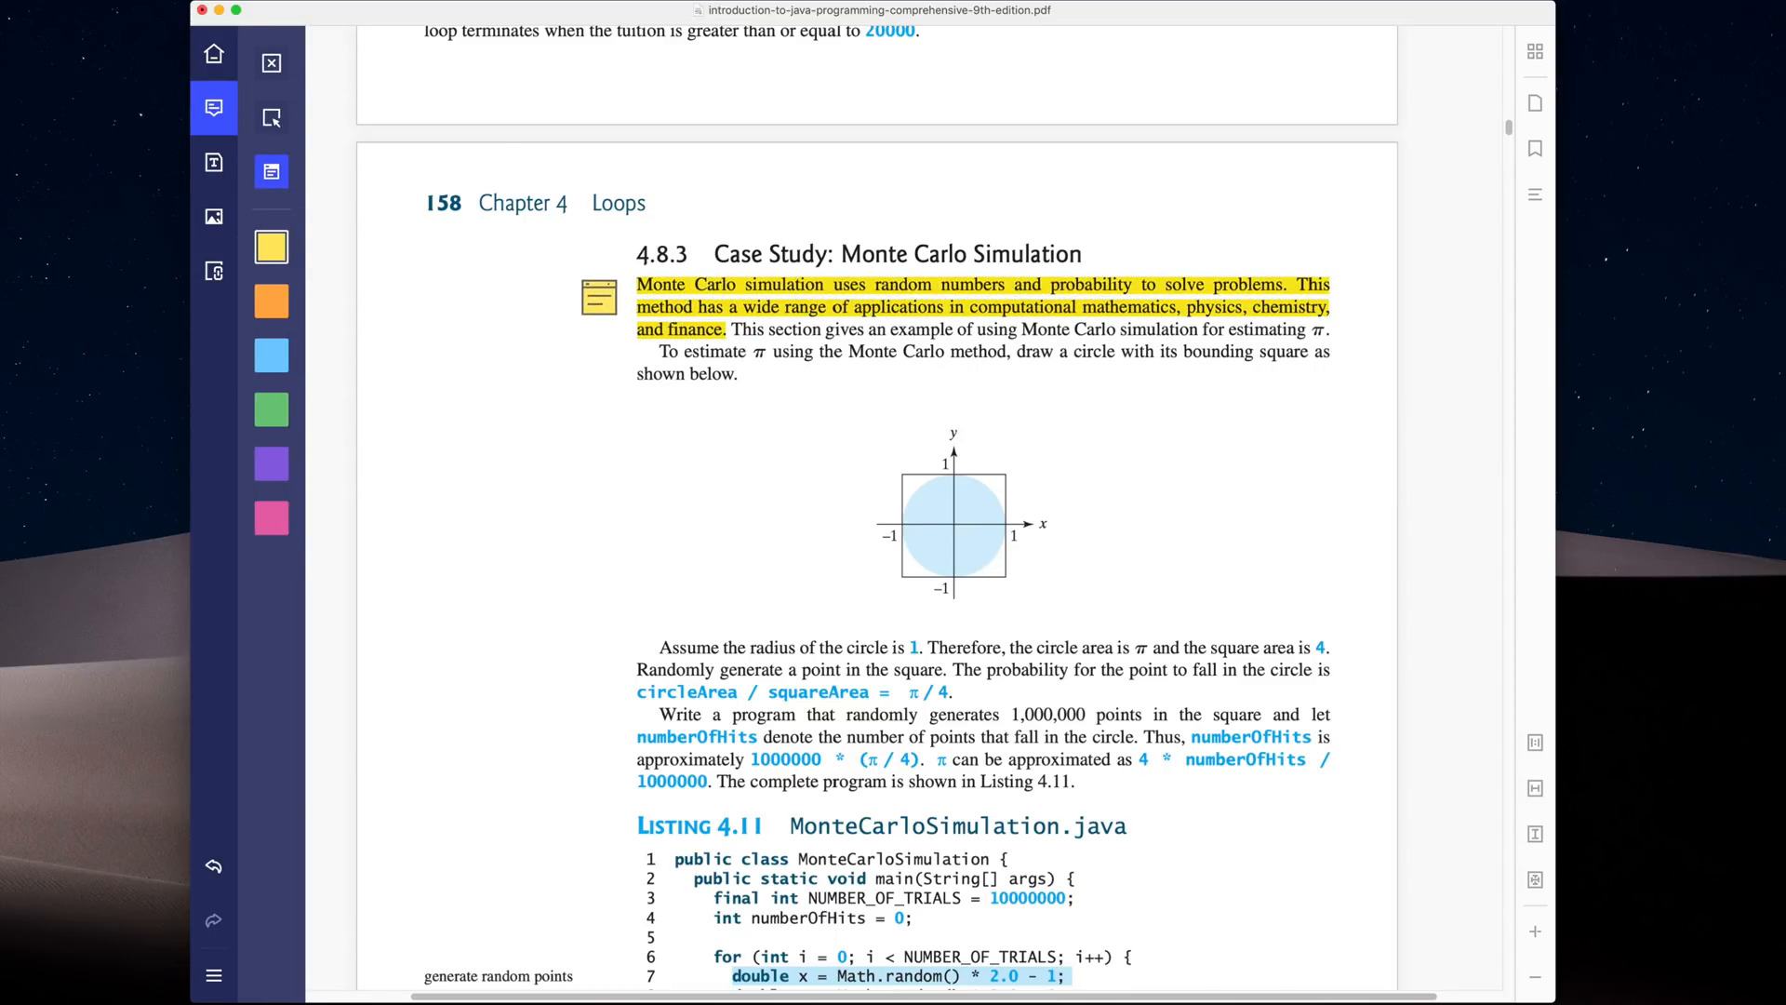
pyautogui.click(597, 300)
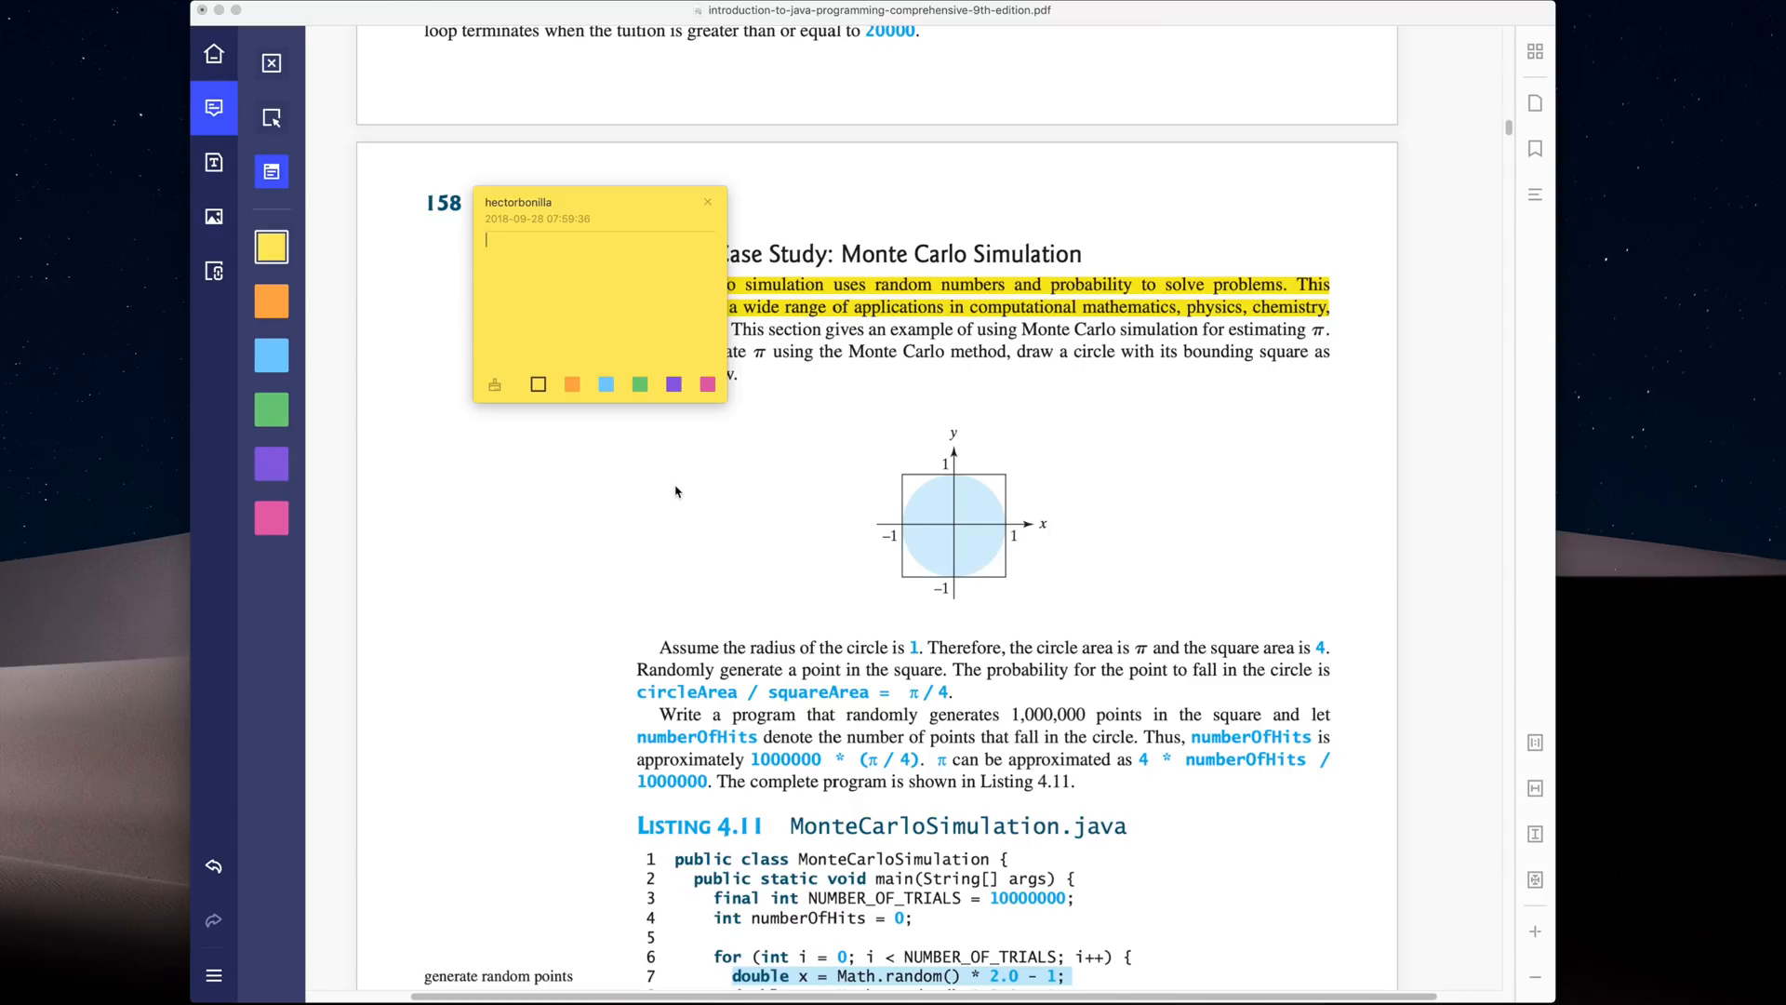
pyautogui.write('Important')
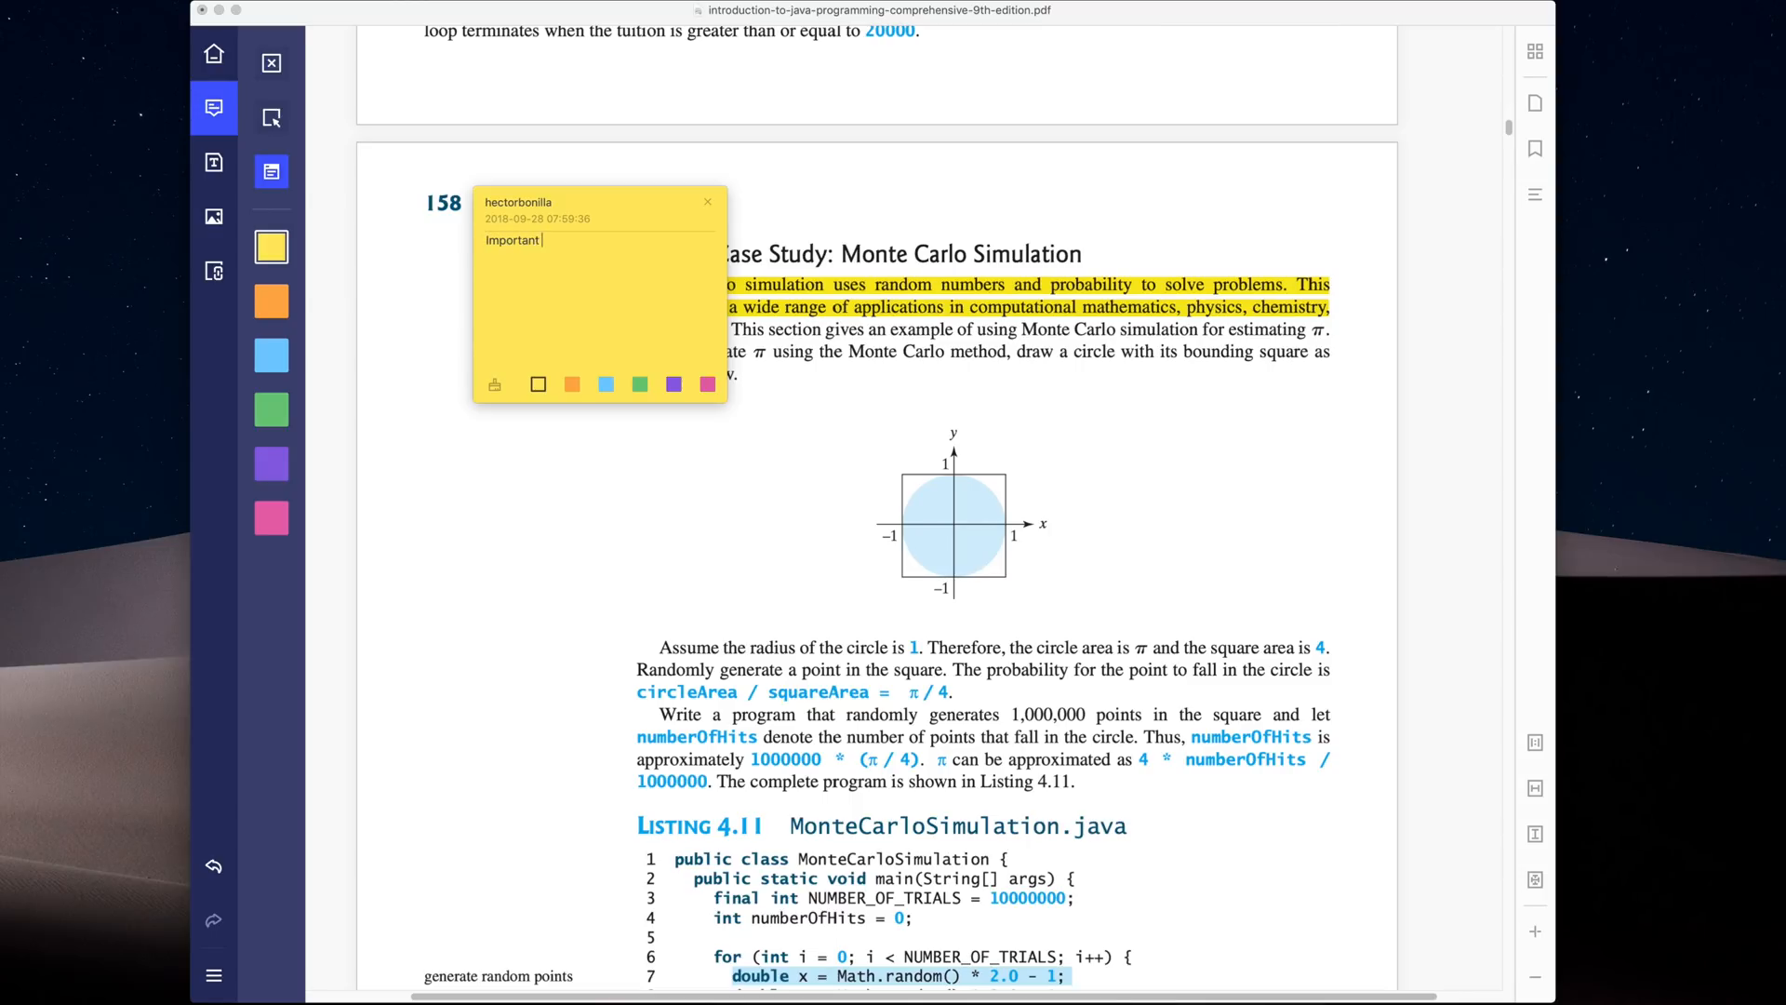
pyautogui.write('Concept')
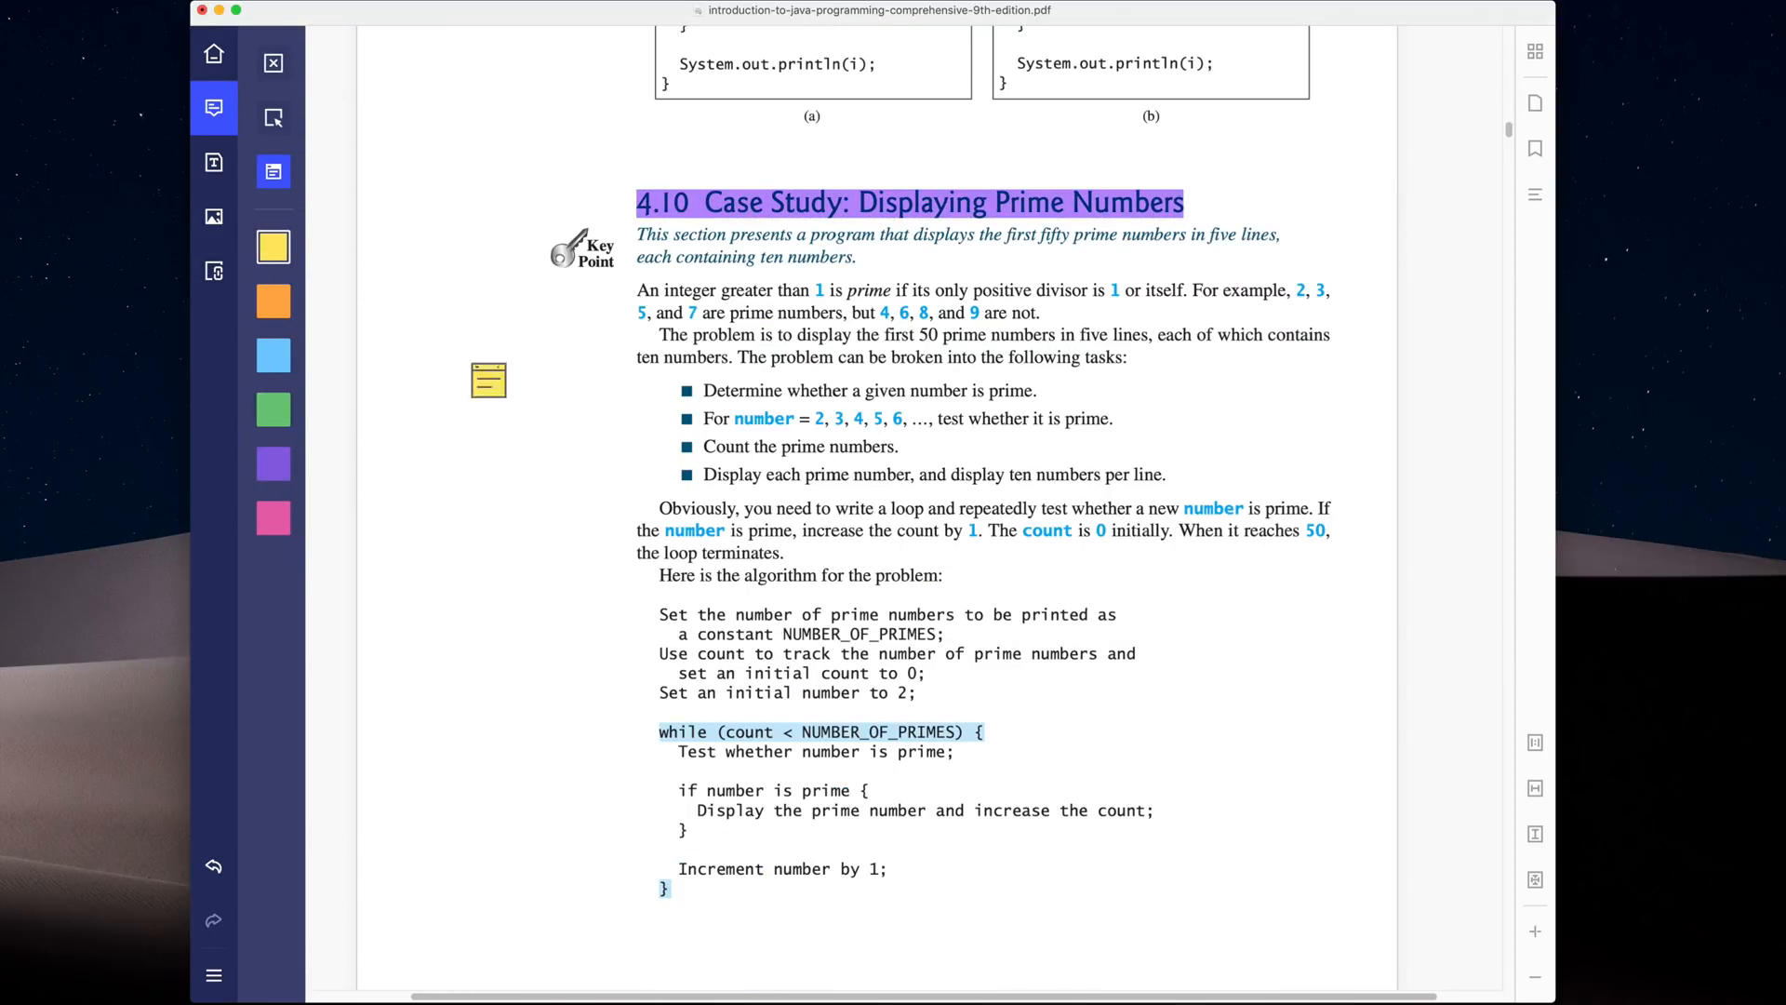
# - Recolour the sticky note purple and overwrite a line of the prime-numbers page with '!'
pyautogui.click(271, 463)
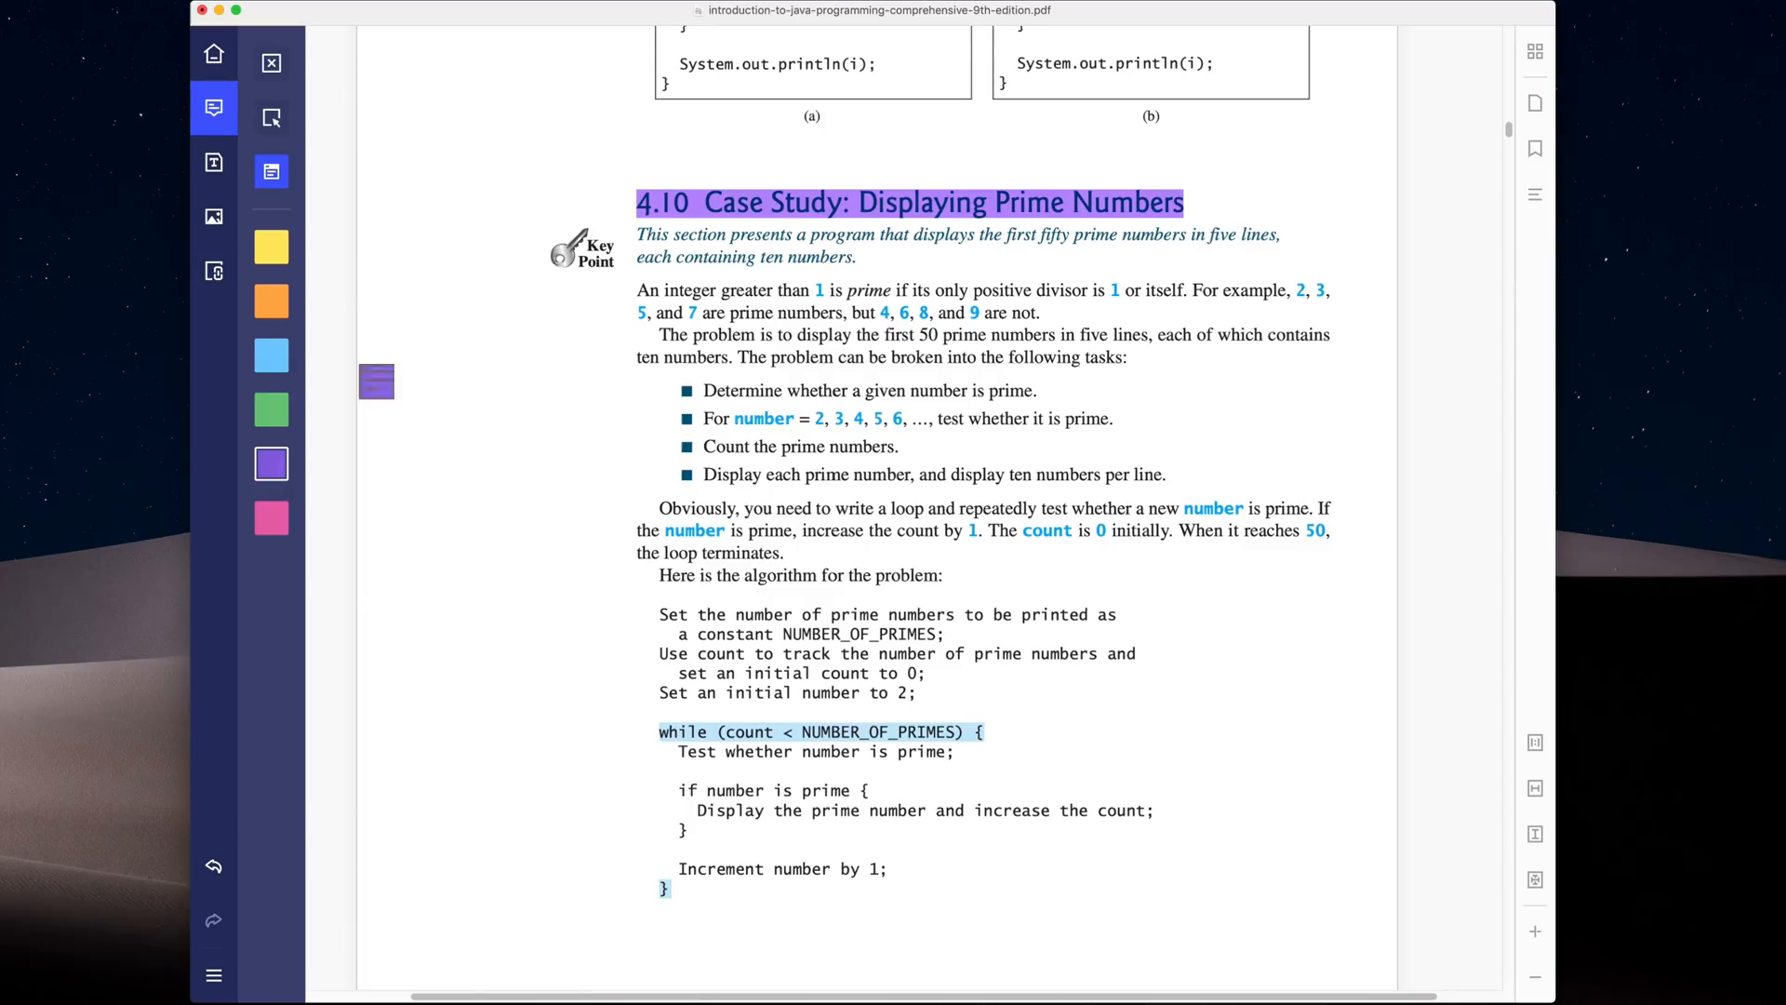
pyautogui.click(212, 162)
pyautogui.write('Overwrite a PDF just like you could within a word document')
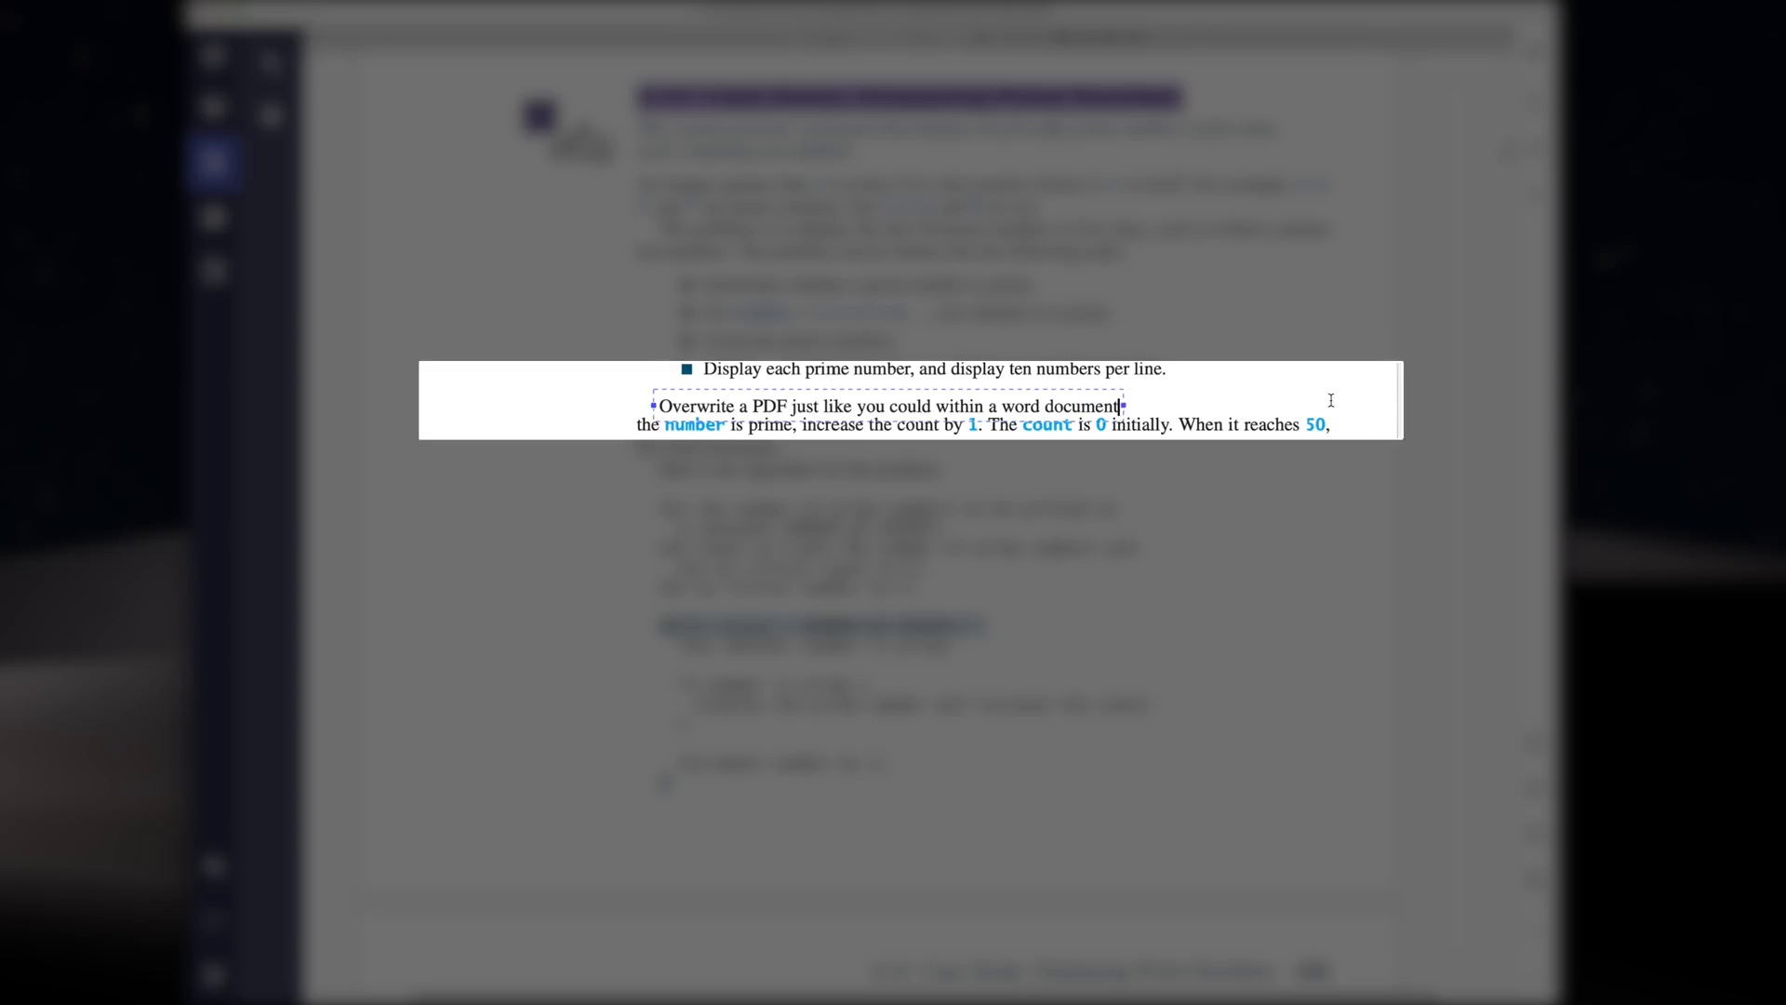
pyautogui.write('!')
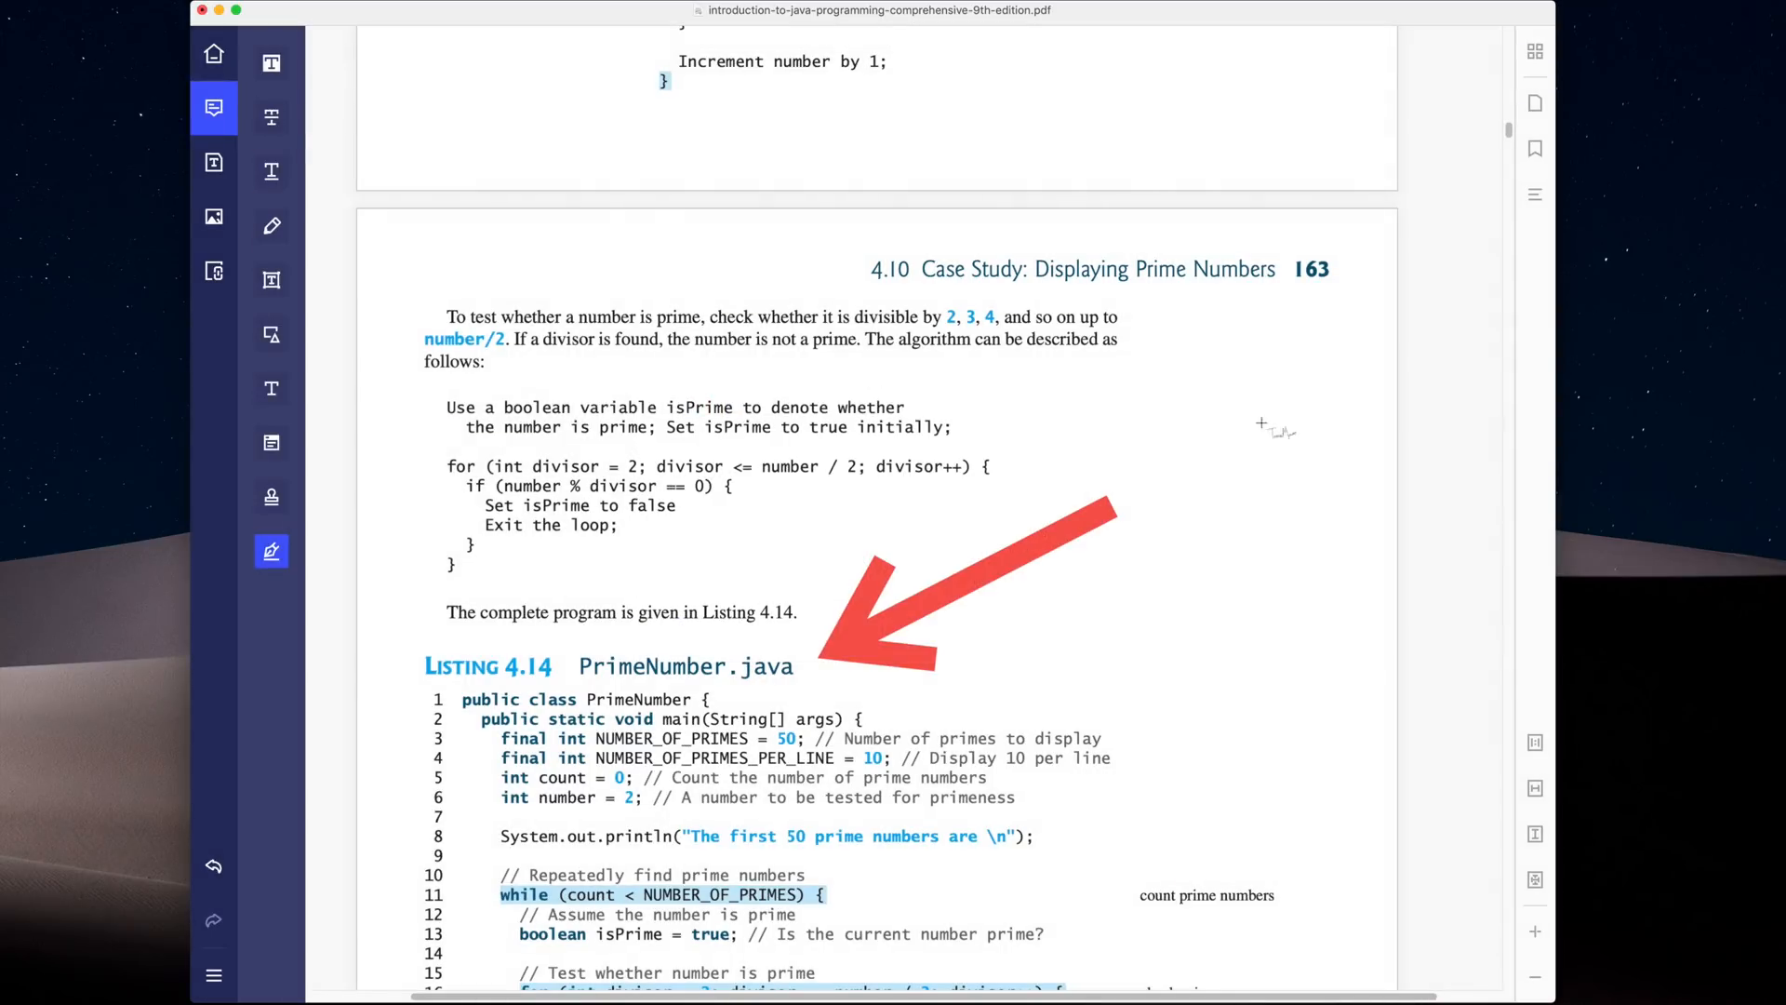
# - View the iPad screenshots on the PDFelement App Store listing, then move on to Pocket-lint
pyautogui.click(271, 171)
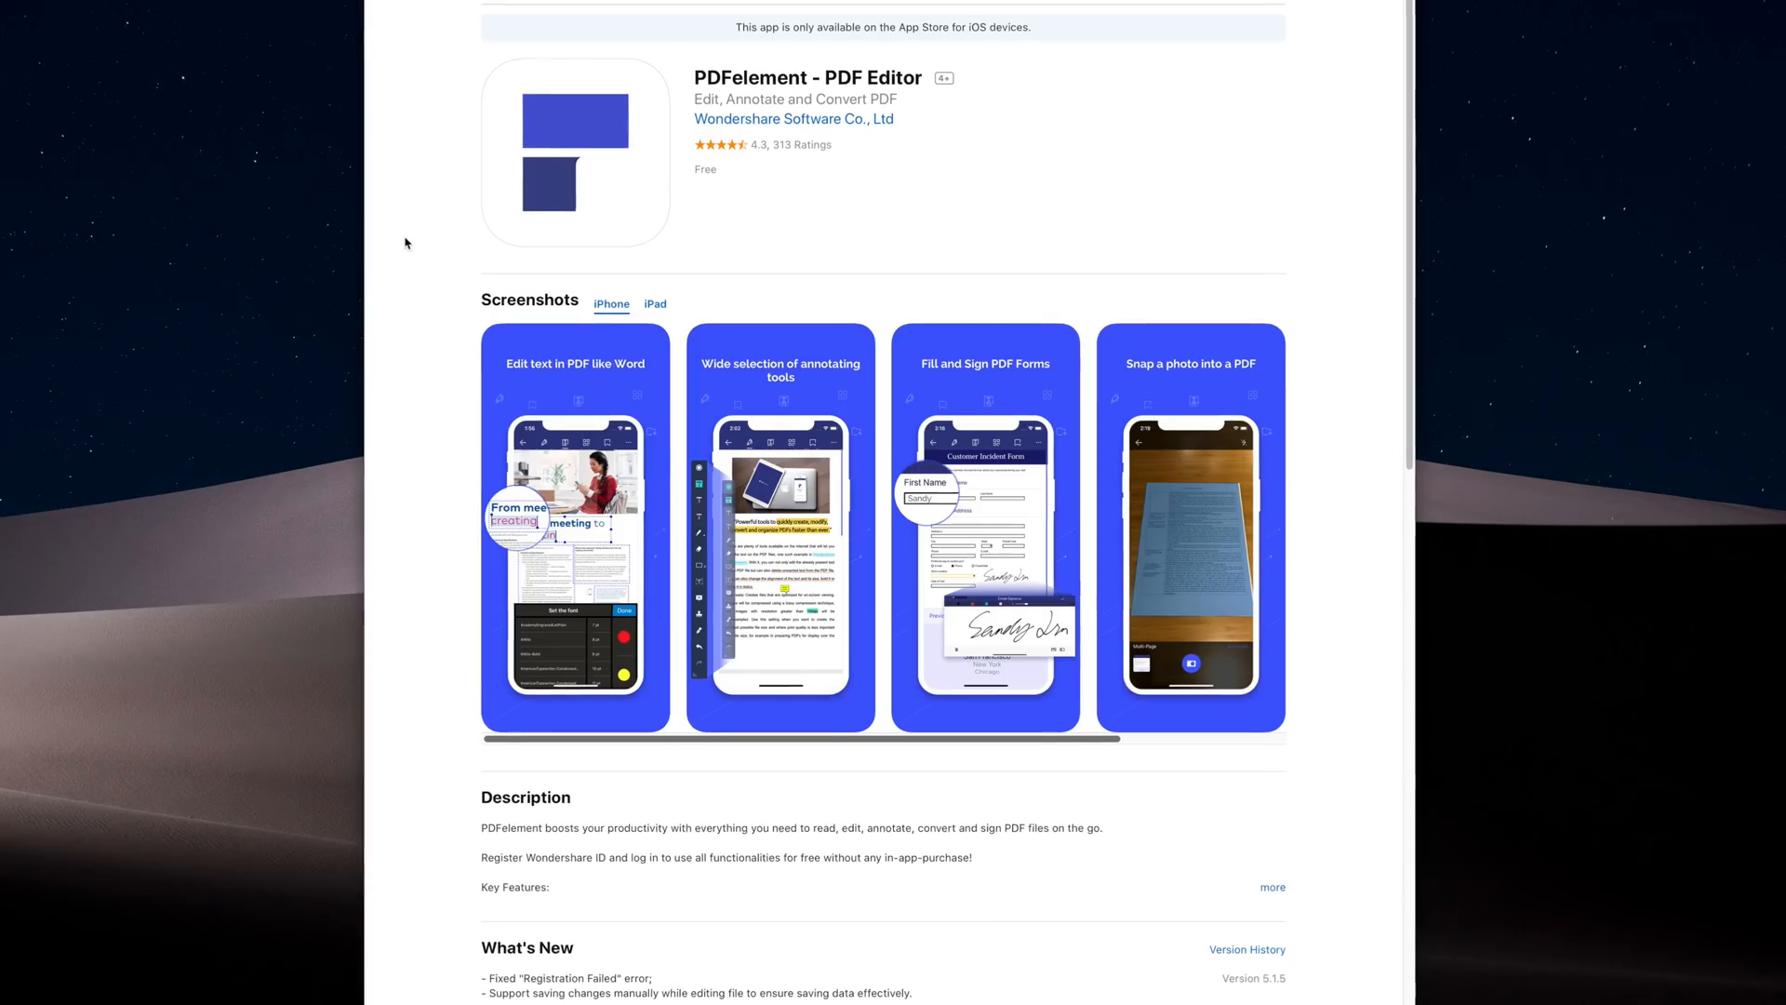
pyautogui.scroll(-3)
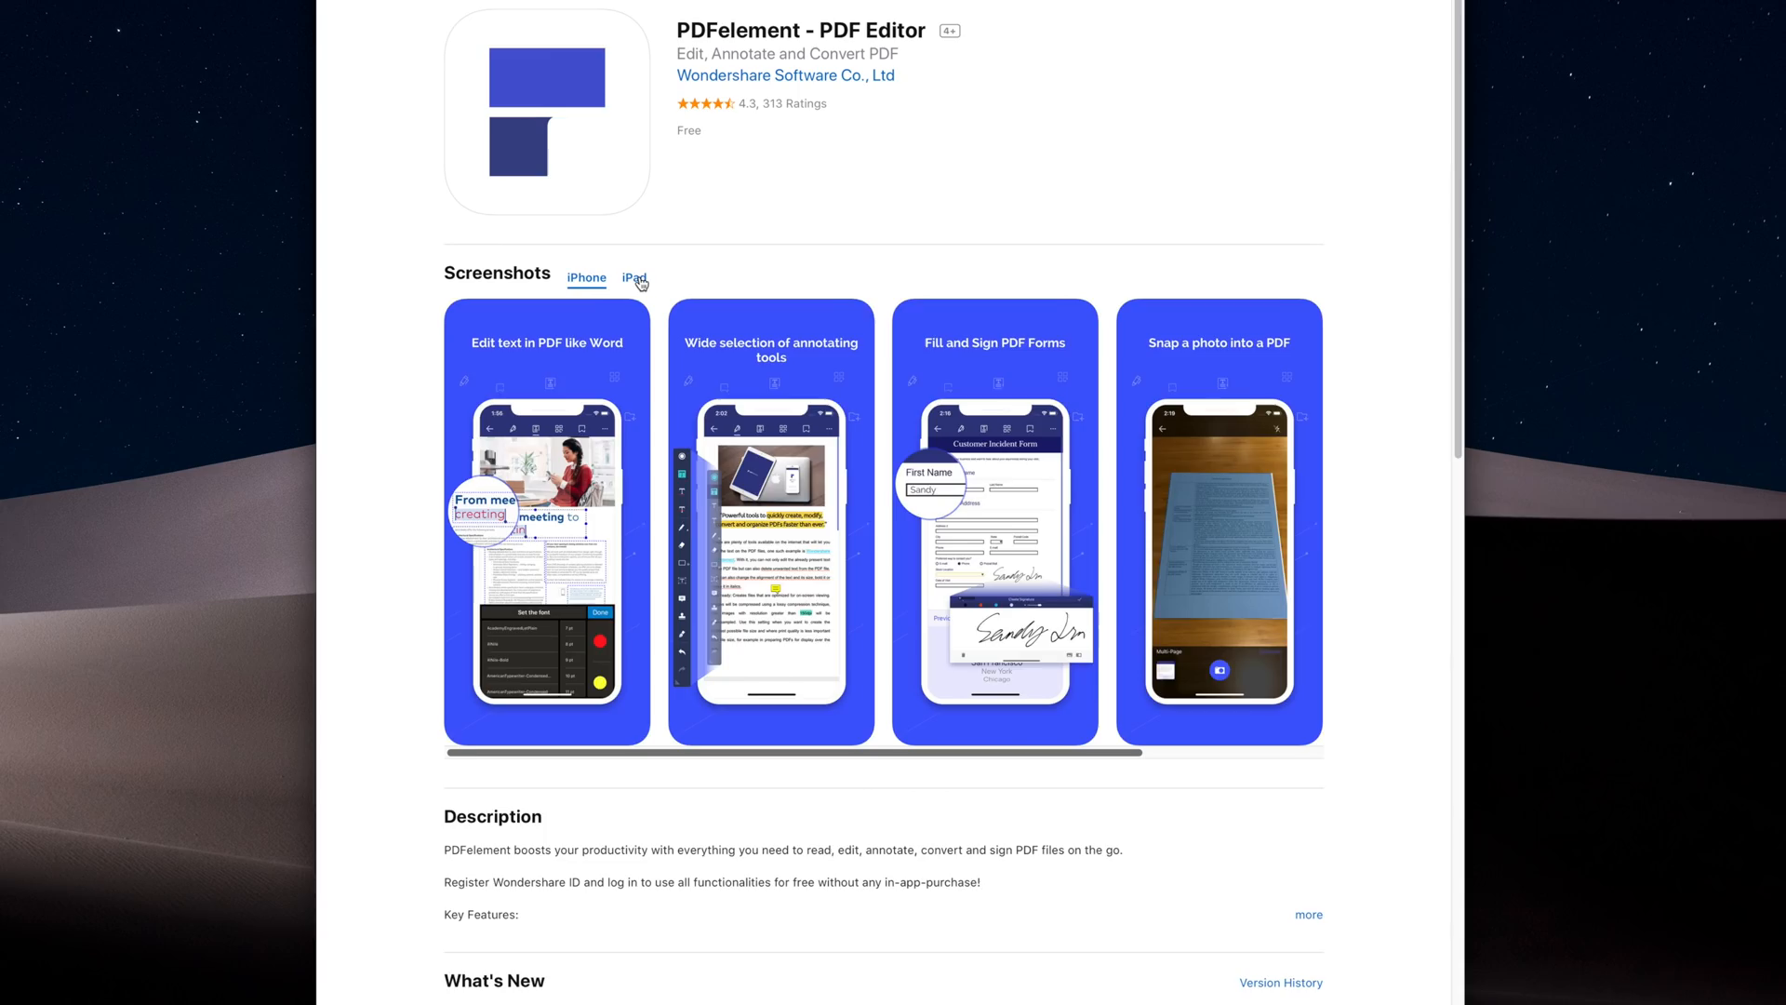
pyautogui.click(633, 277)
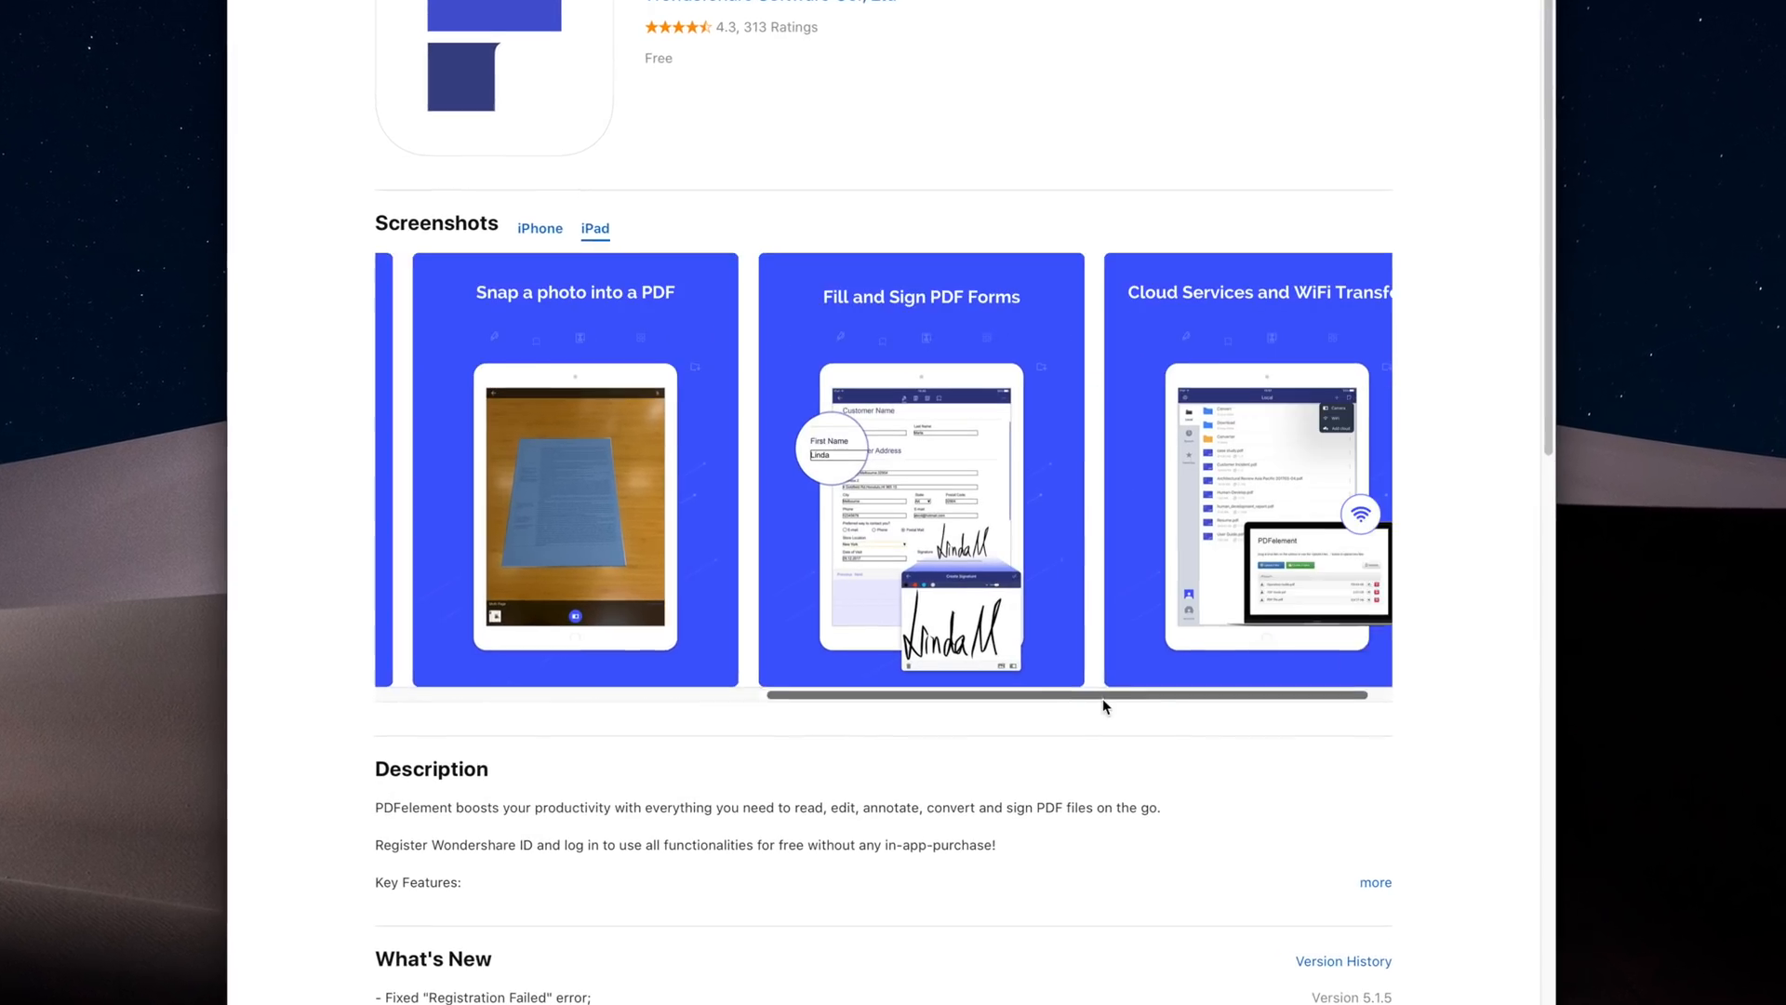
pyautogui.click(498, 184)
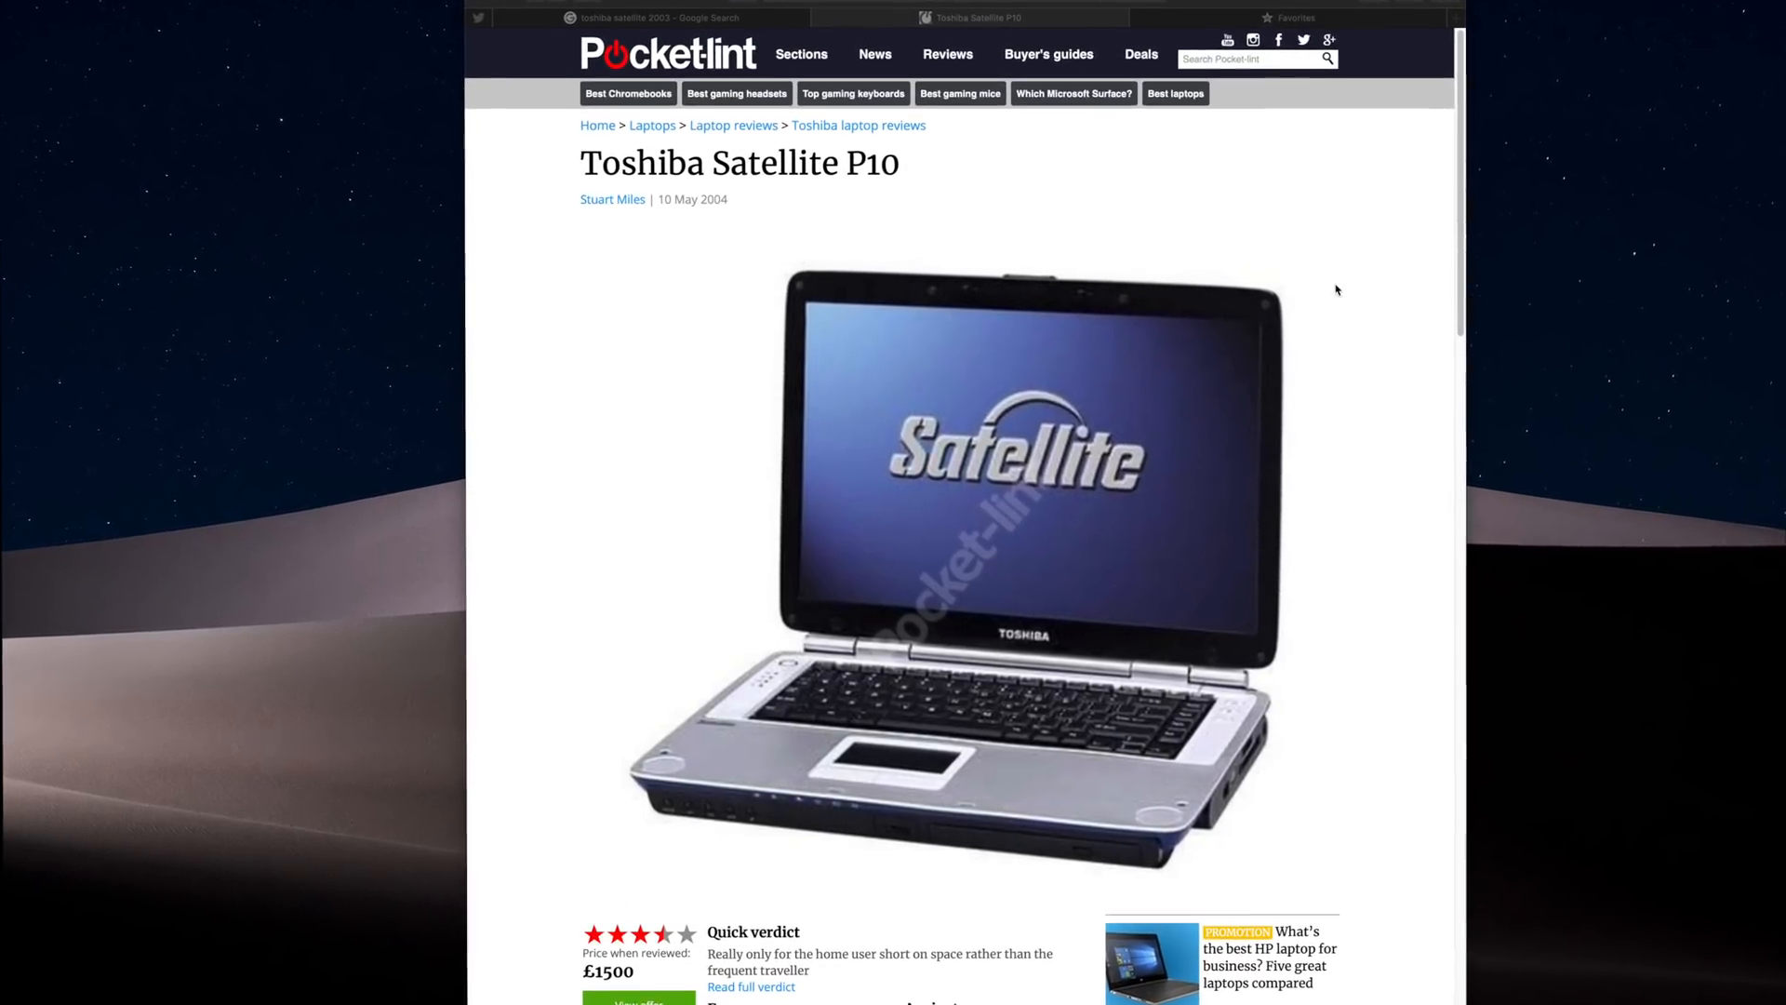
# - Scroll through the Pocket-lint Toshiba Satellite P10 review page
pyautogui.scroll(3)
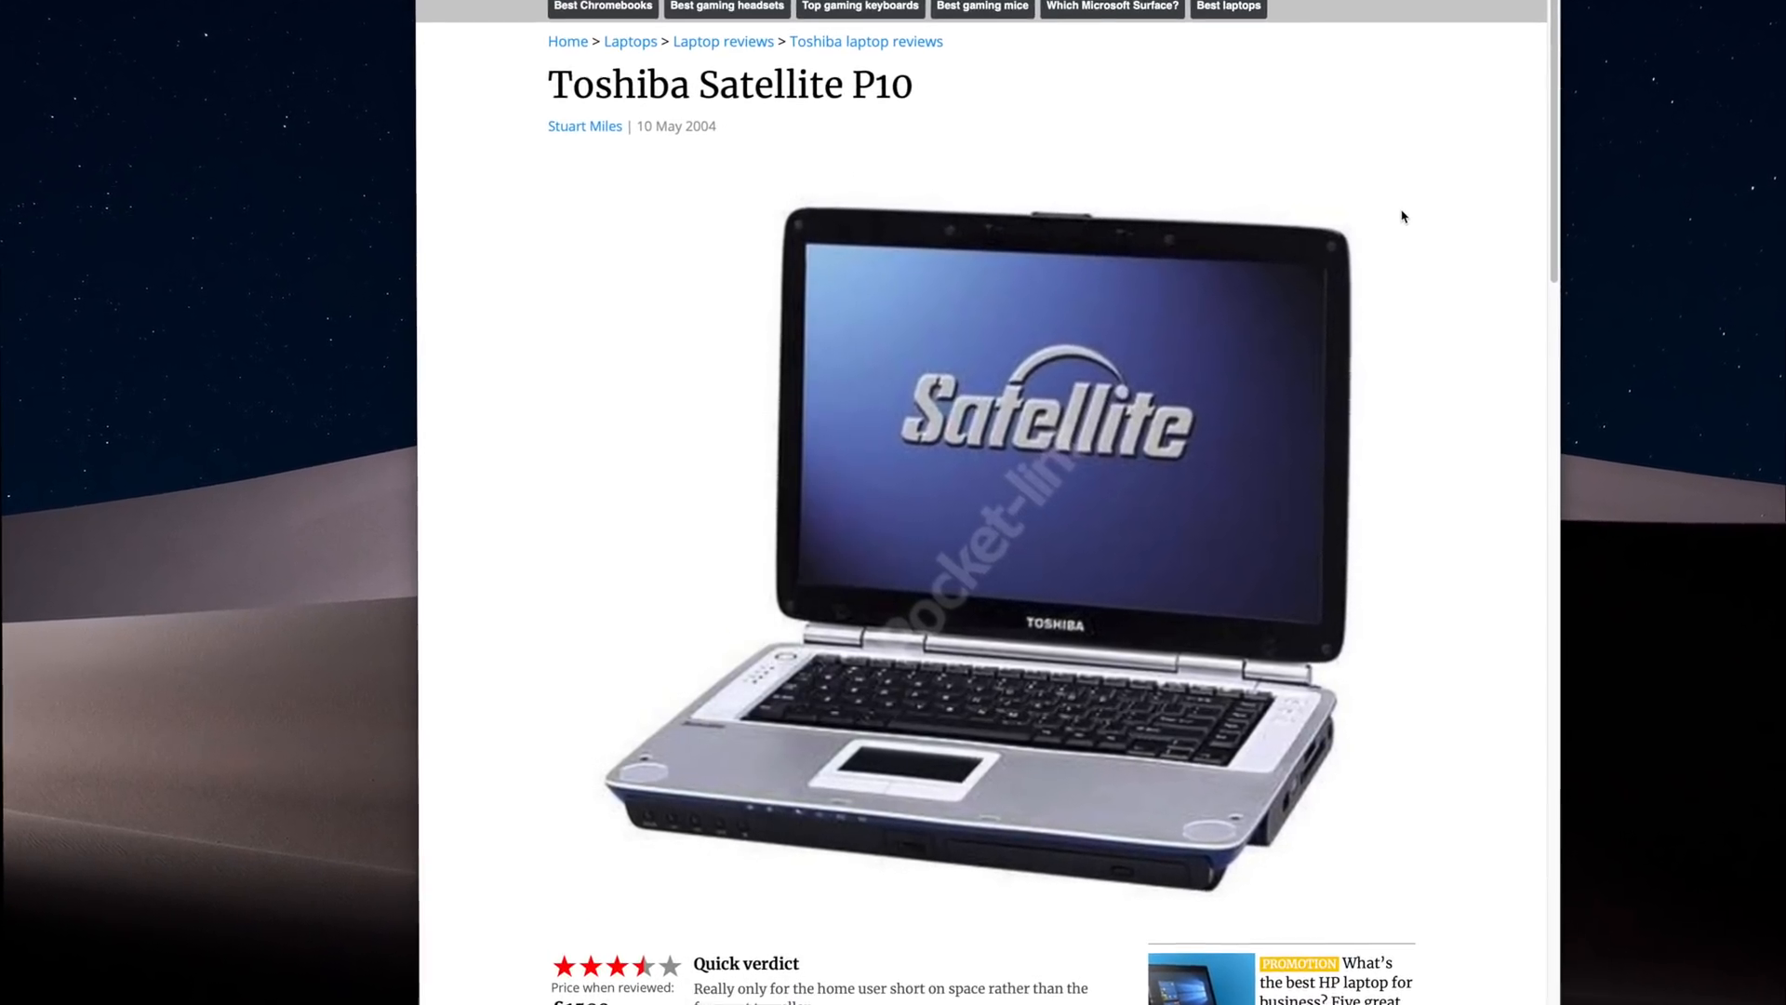
pyautogui.scroll(-3)
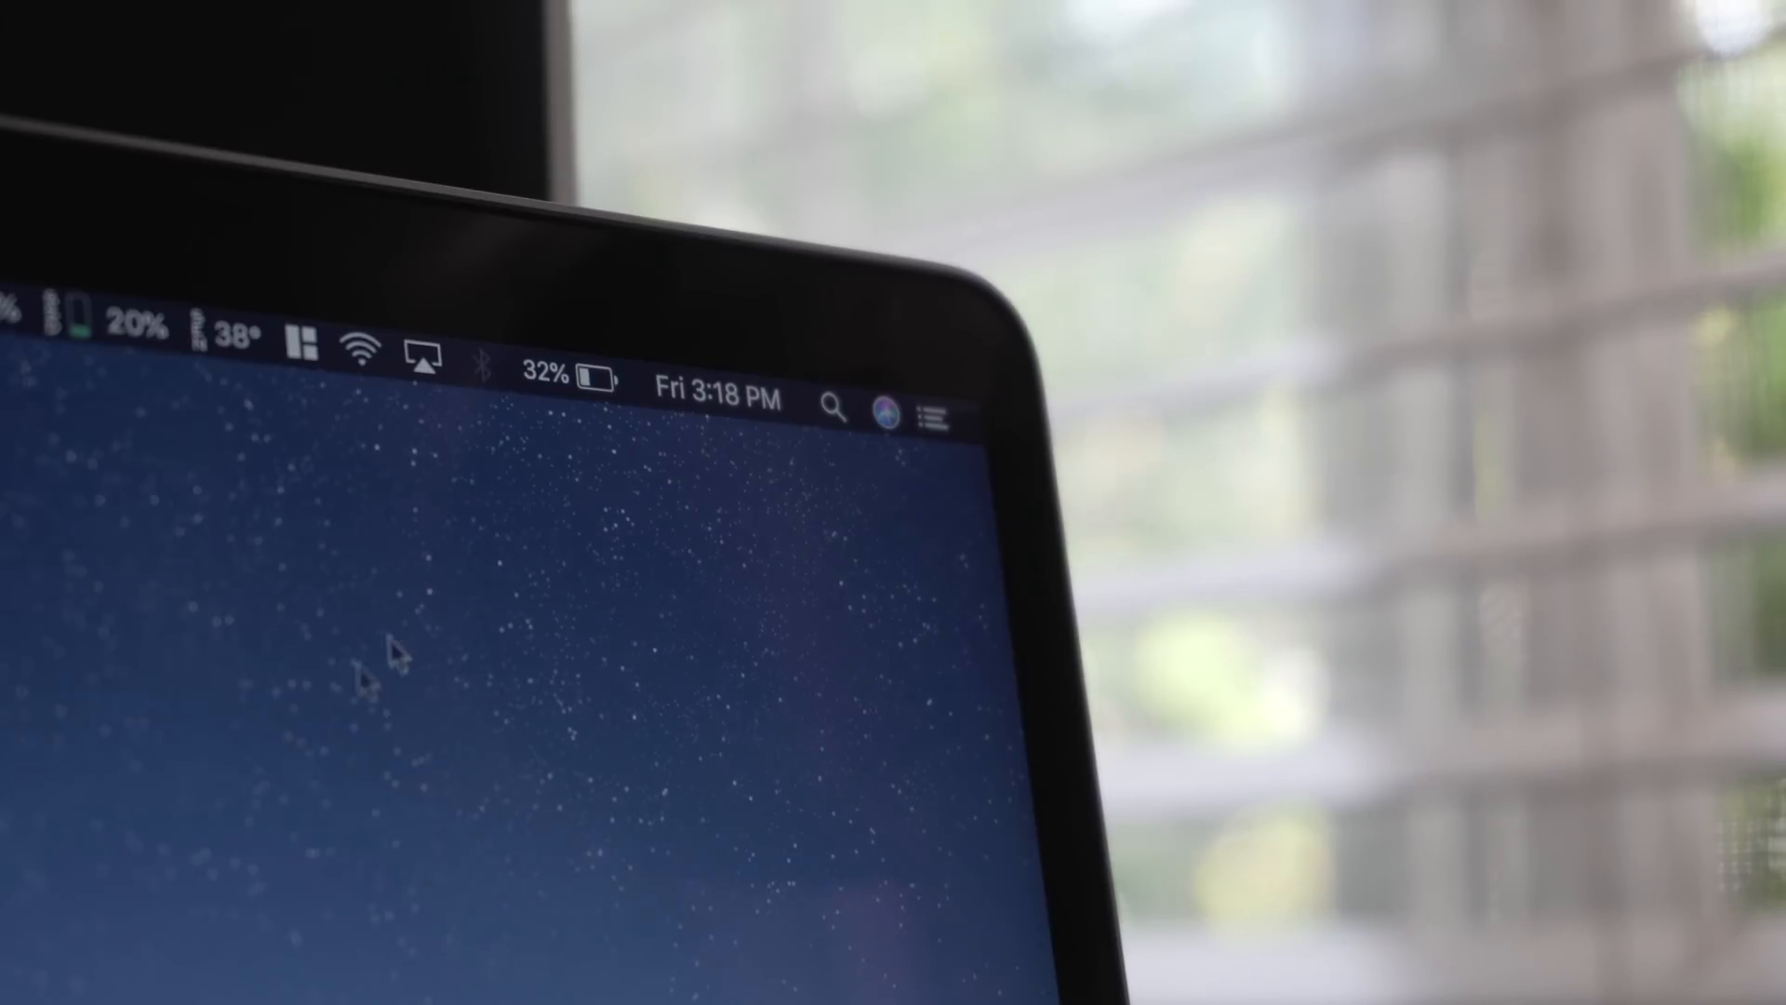
# - Show the battery menu with power source, 32% charge and apps using significant energy
pyautogui.click(569, 379)
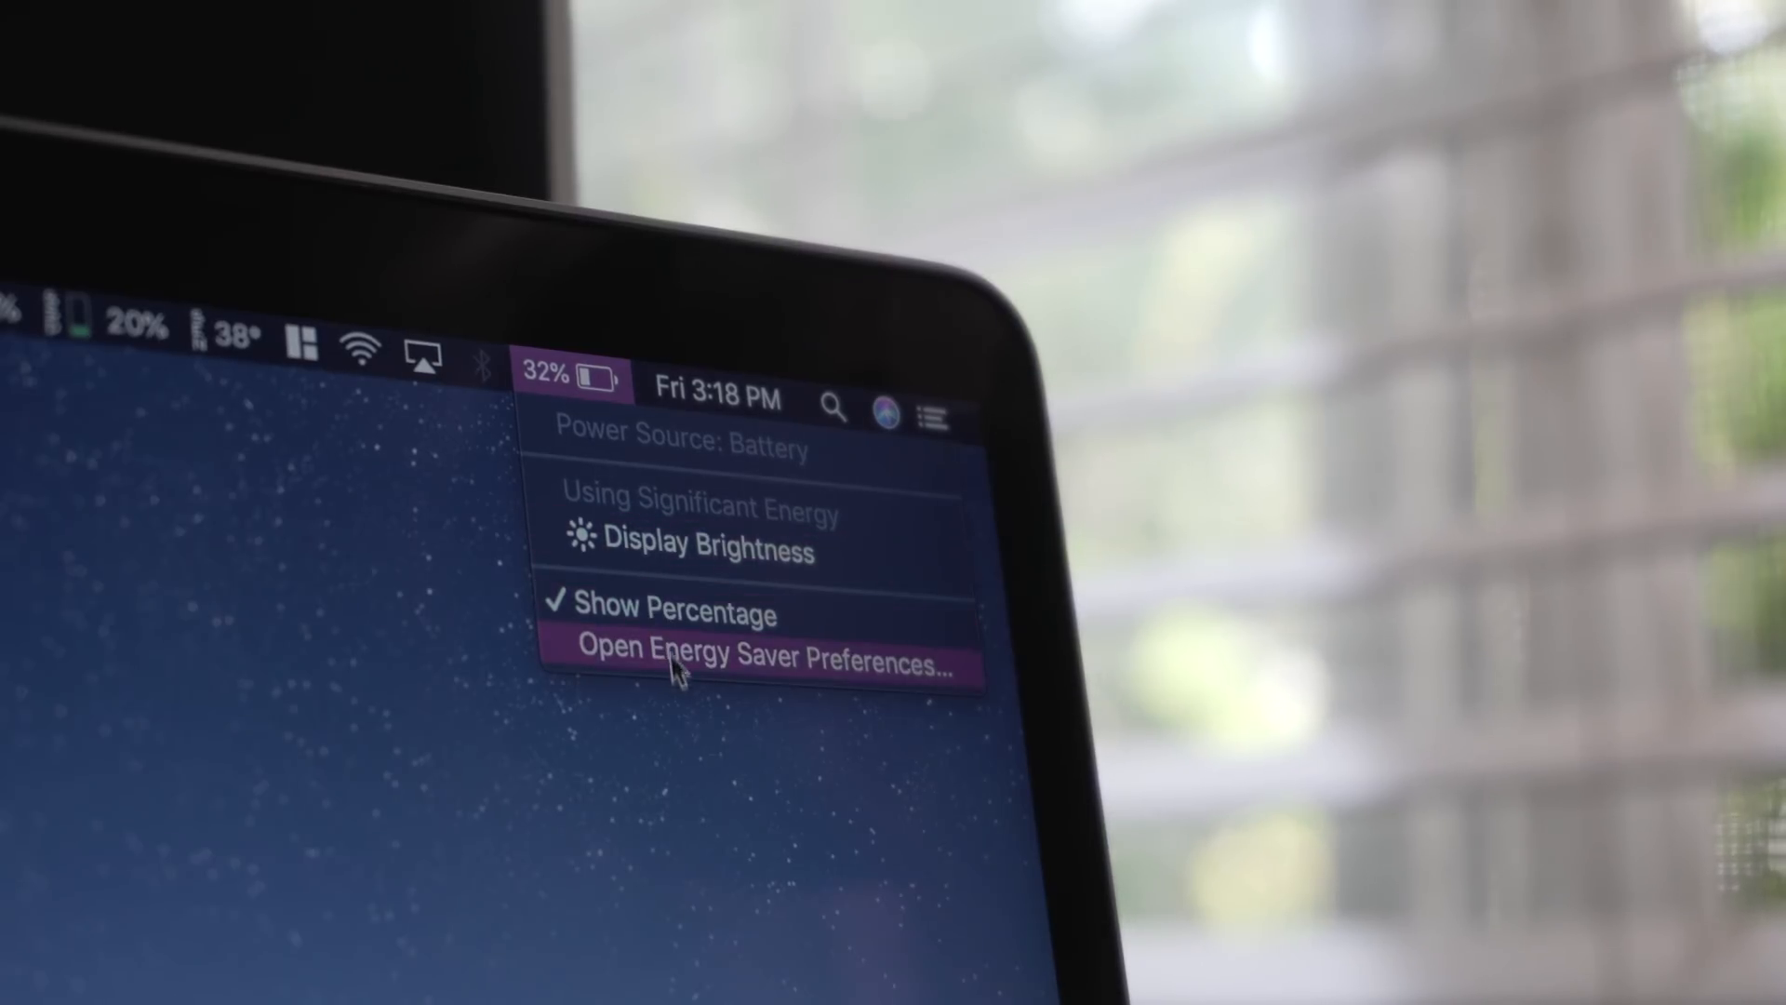
pyautogui.moveTo(655, 519)
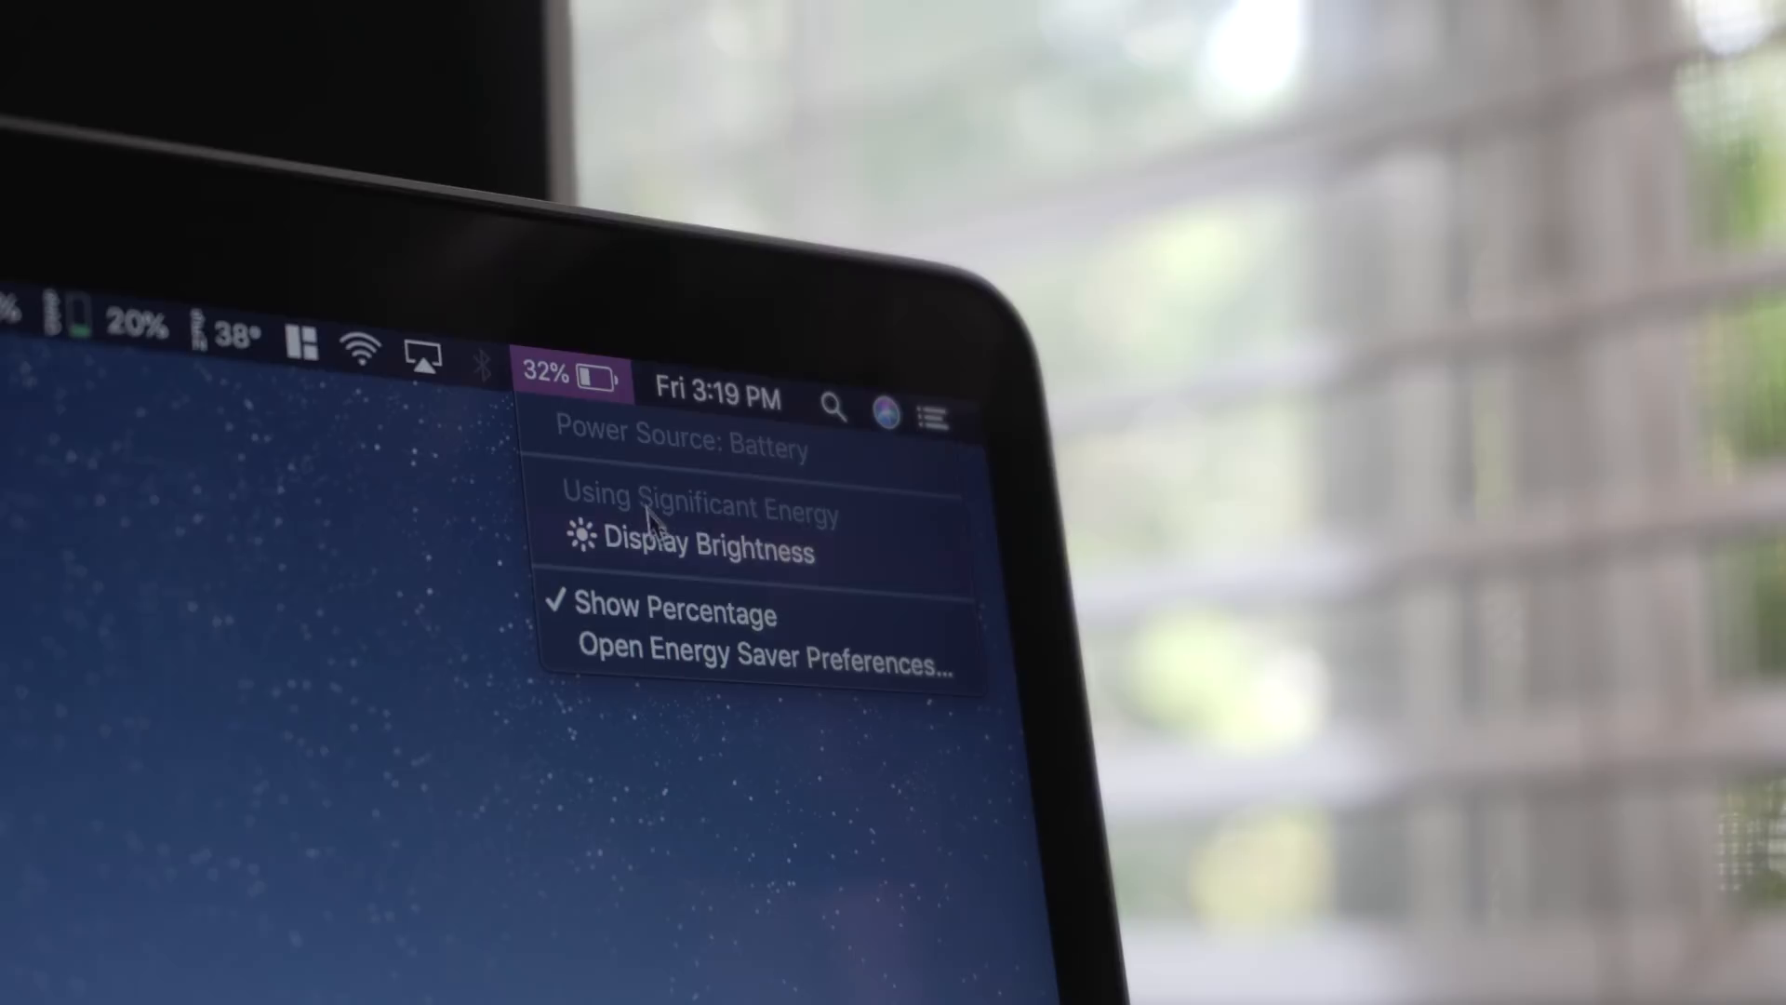
pyautogui.moveTo(601, 366)
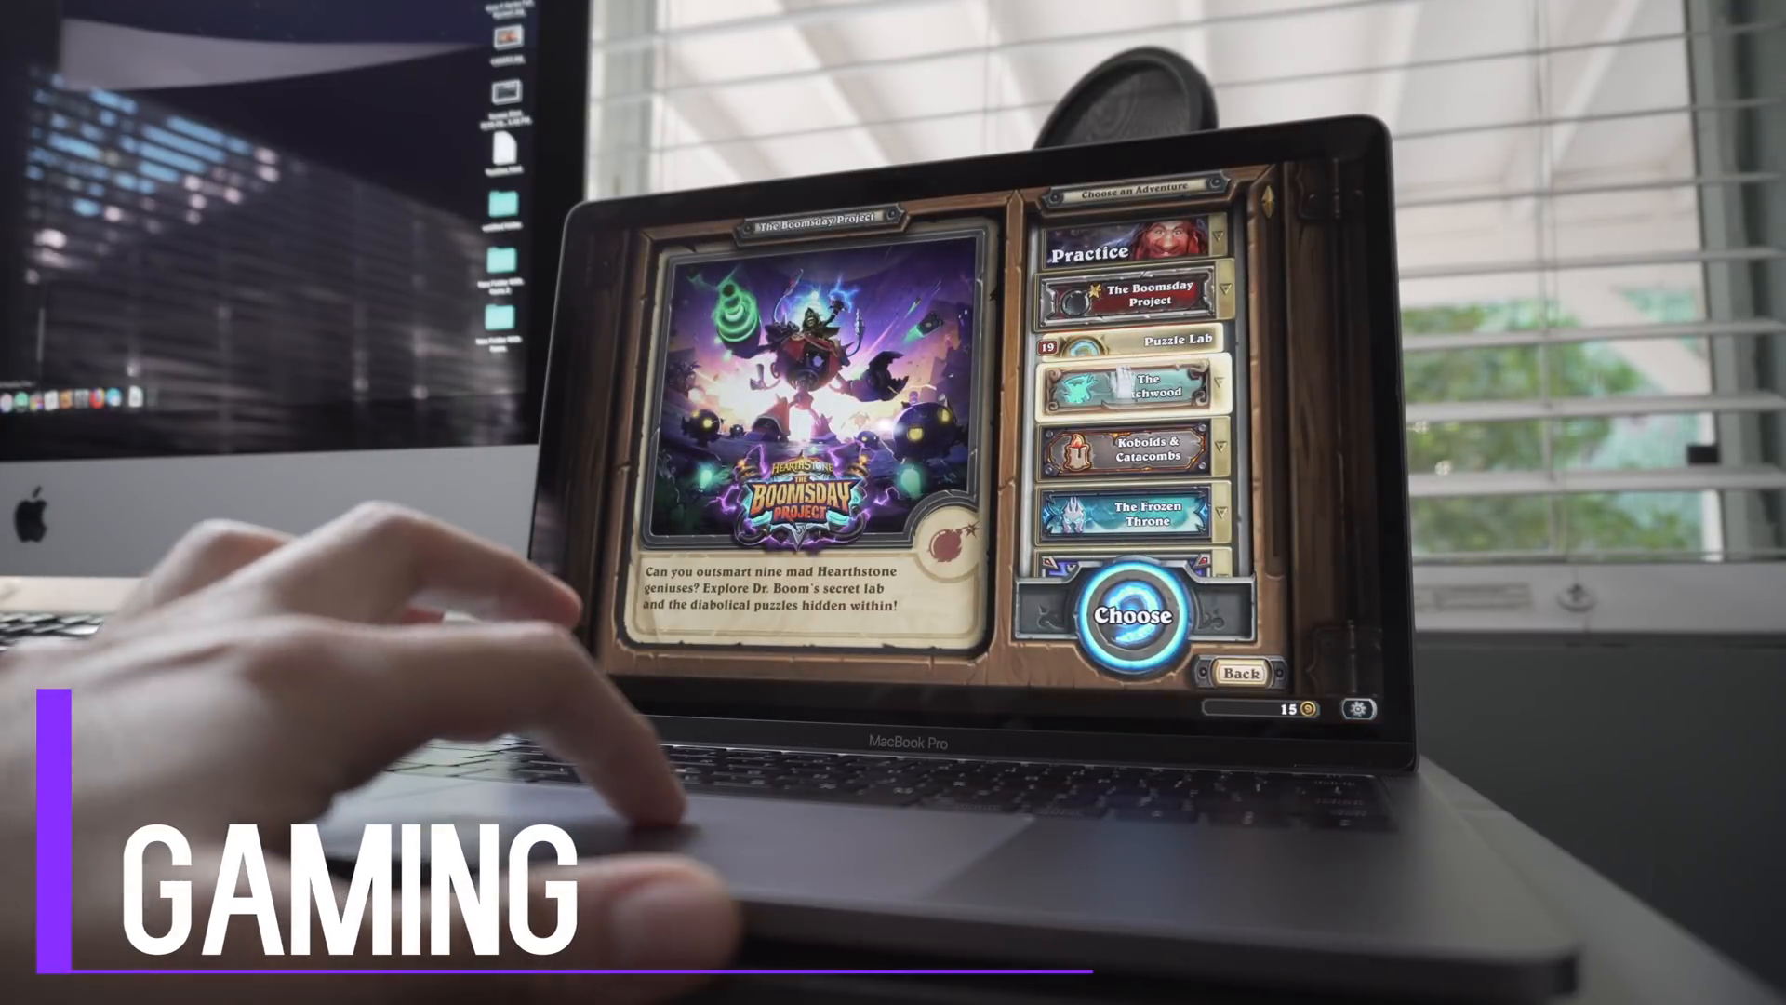
# - Choose The Boomsday Project adventure and start the puzzle match against Myra Rotspring
pyautogui.click(1134, 616)
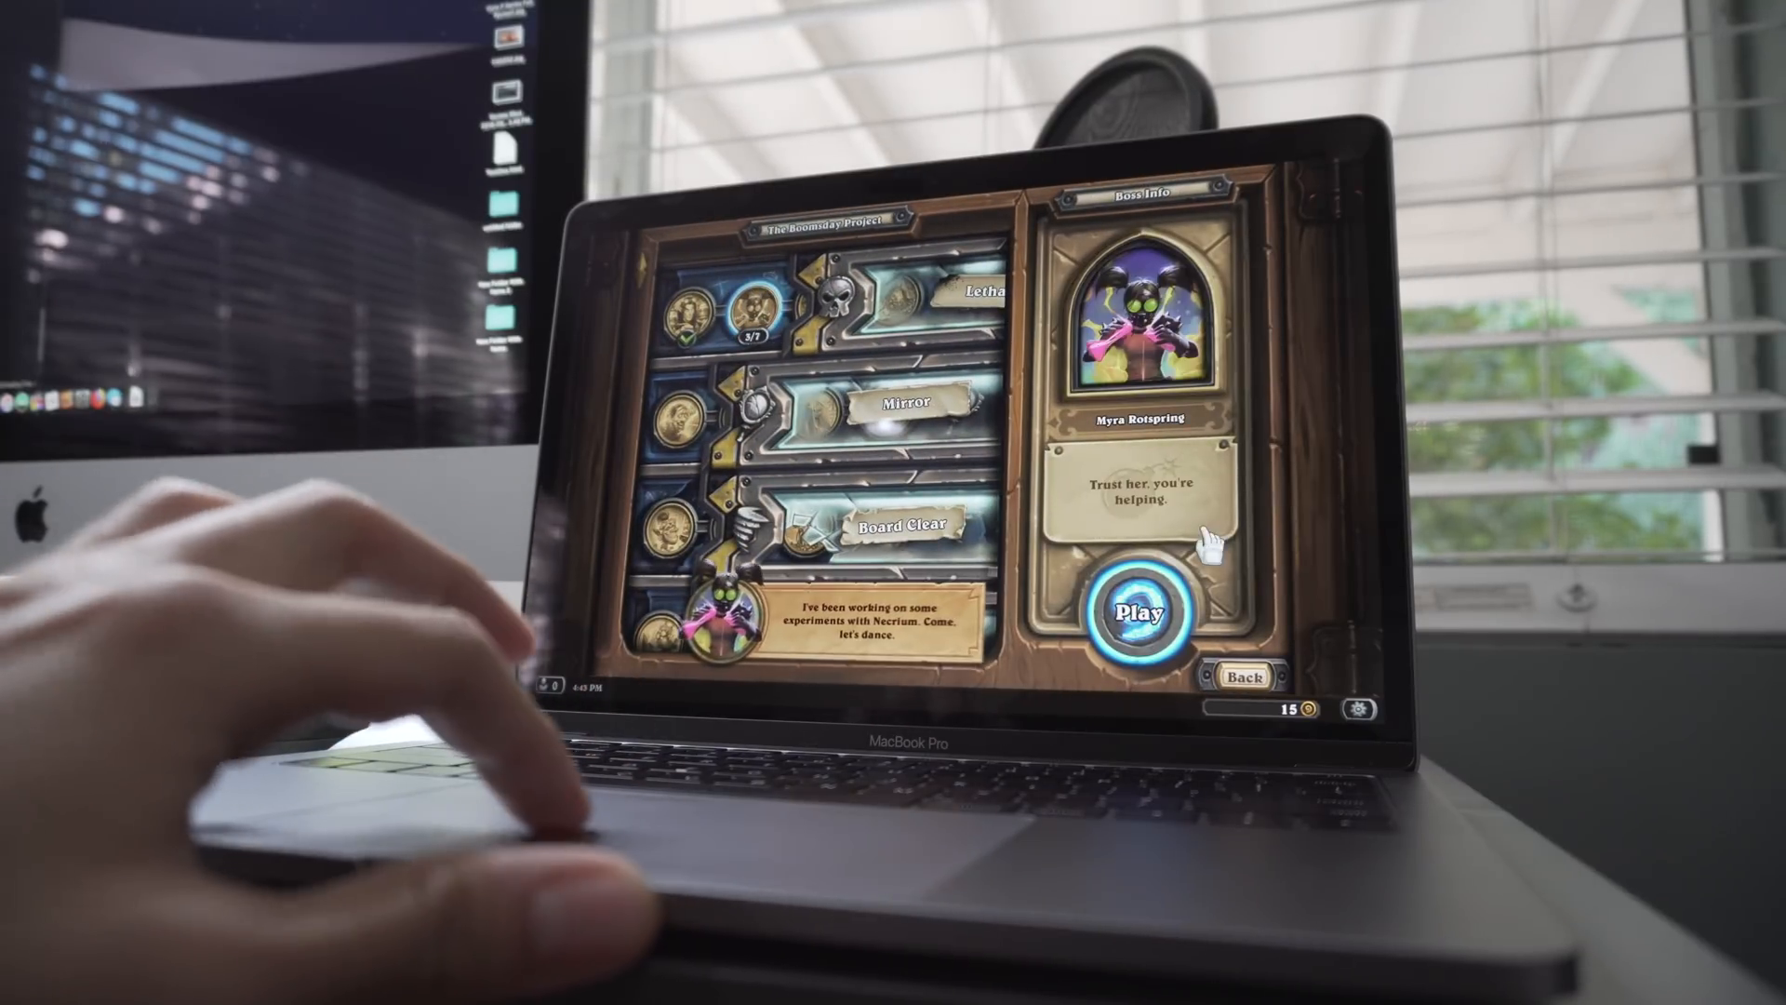
pyautogui.click(1142, 612)
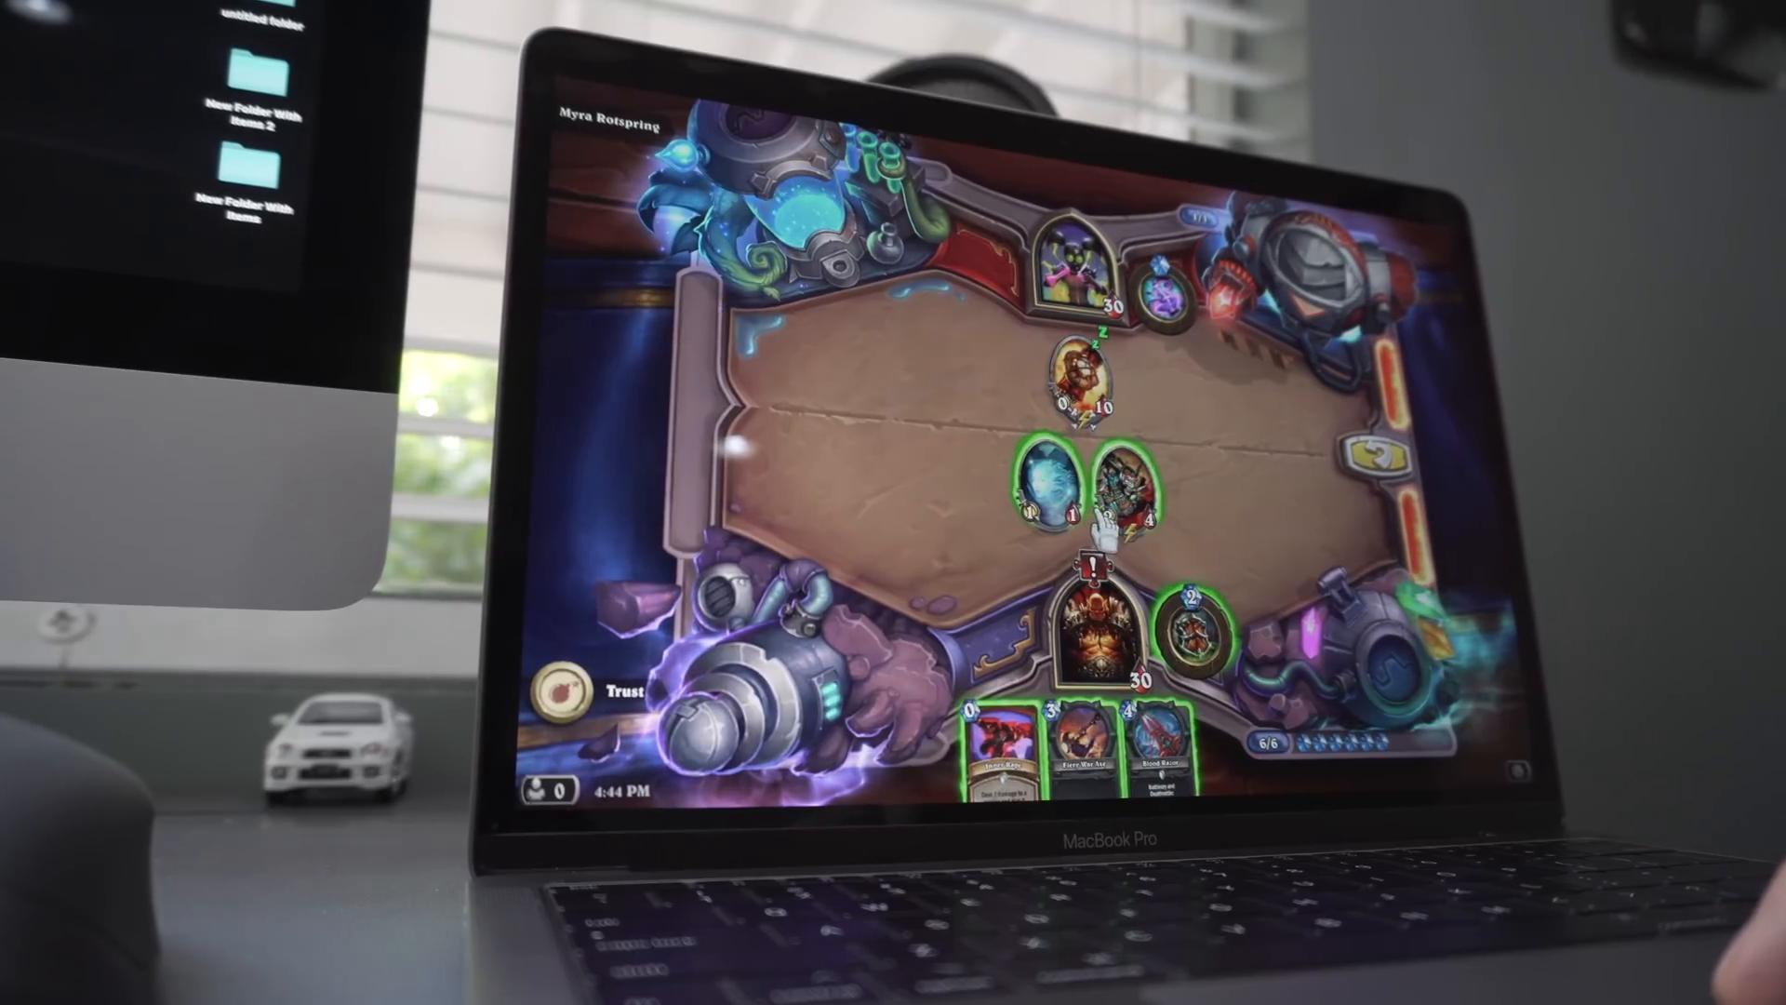